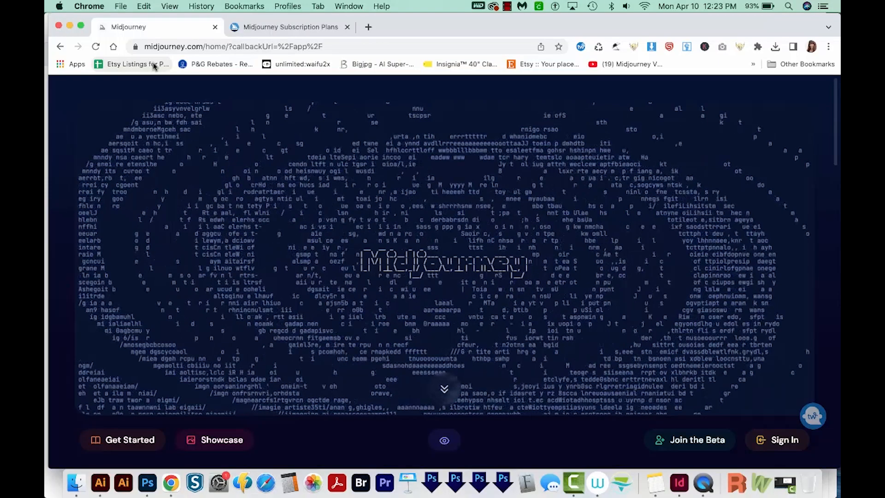
pyautogui.moveTo(135, 64)
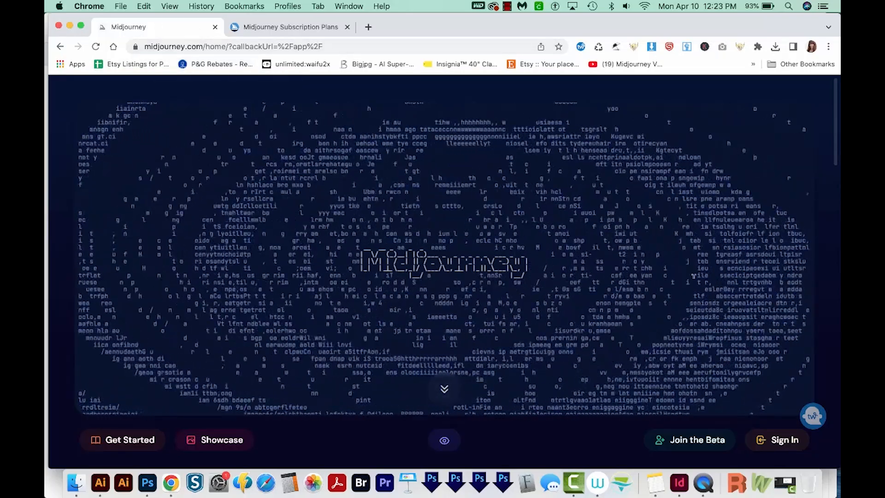
# - Follow the Join the Beta invite from midjourney.com to Discord
pyautogui.click(695, 440)
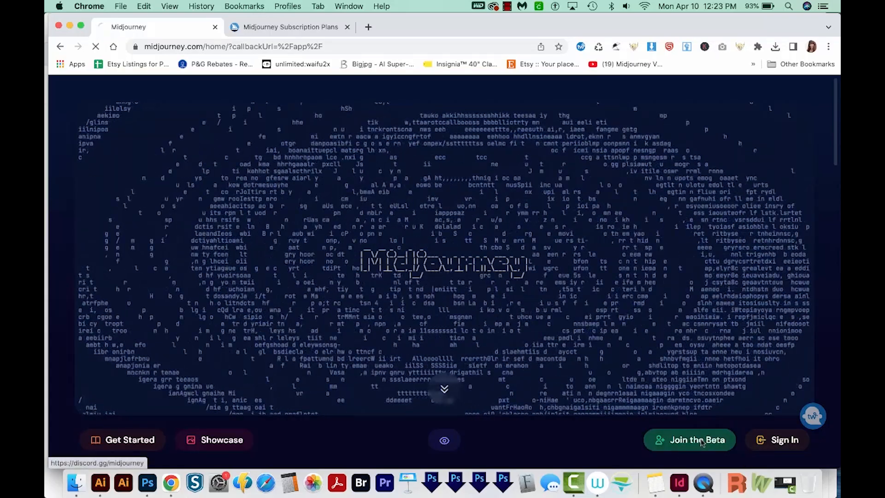
# - Continue past the invalid Midjourney invite to the Discord login page
pyautogui.click(690, 440)
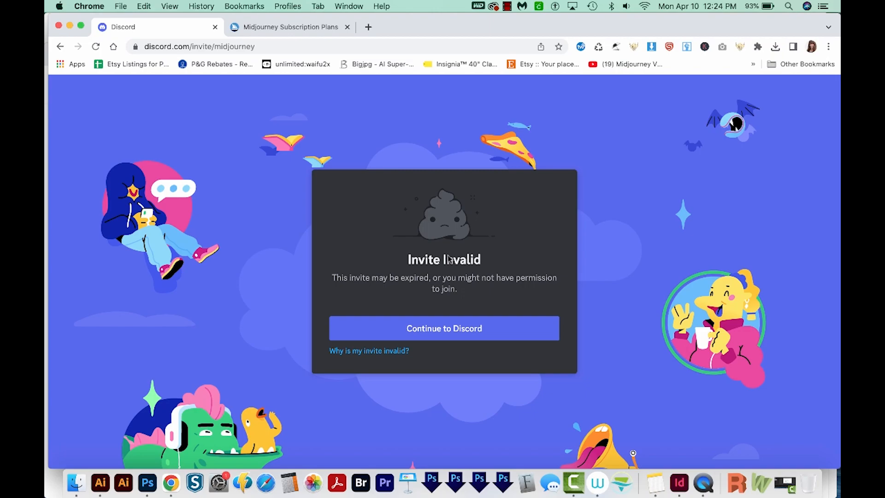
pyautogui.moveTo(468, 263)
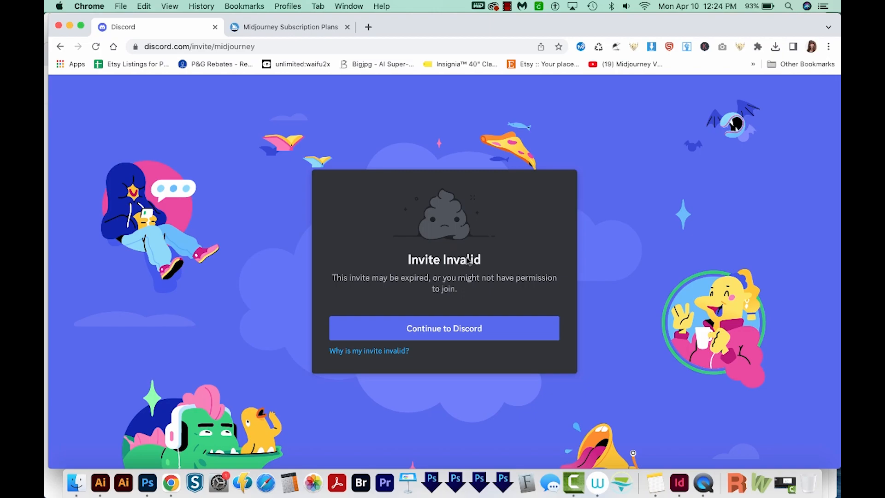
pyautogui.moveTo(444, 329)
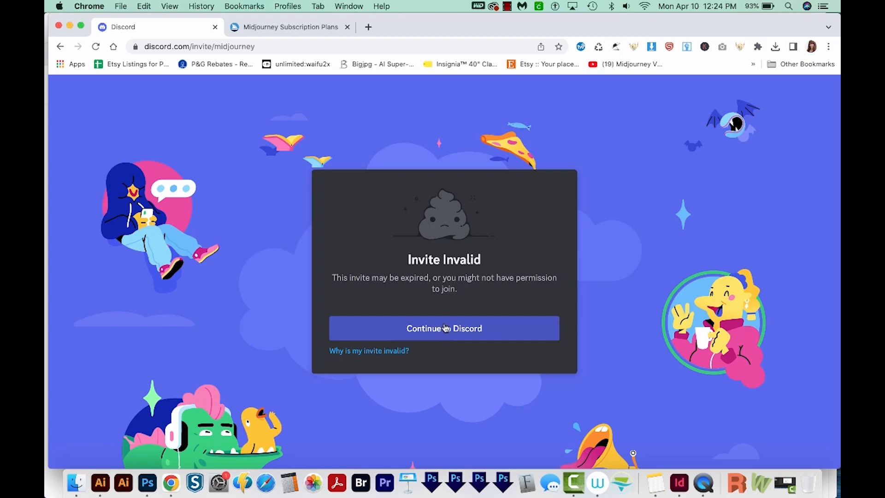
pyautogui.click(444, 328)
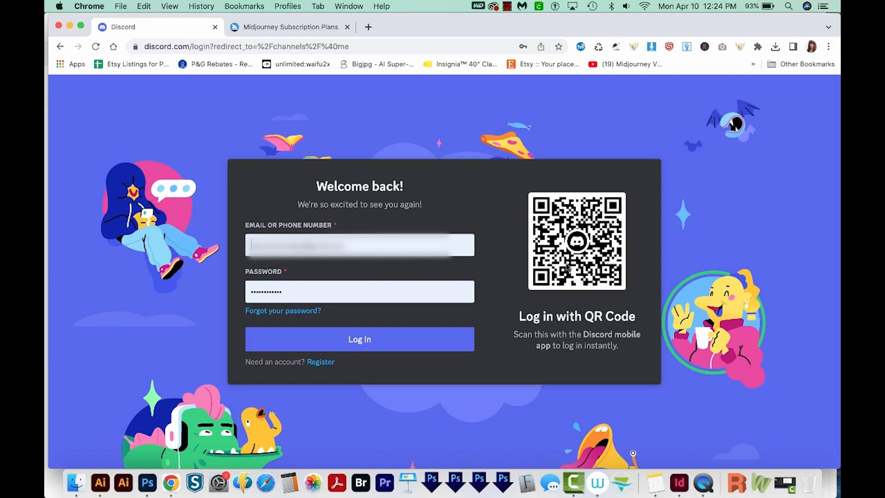
pyautogui.moveTo(375, 376)
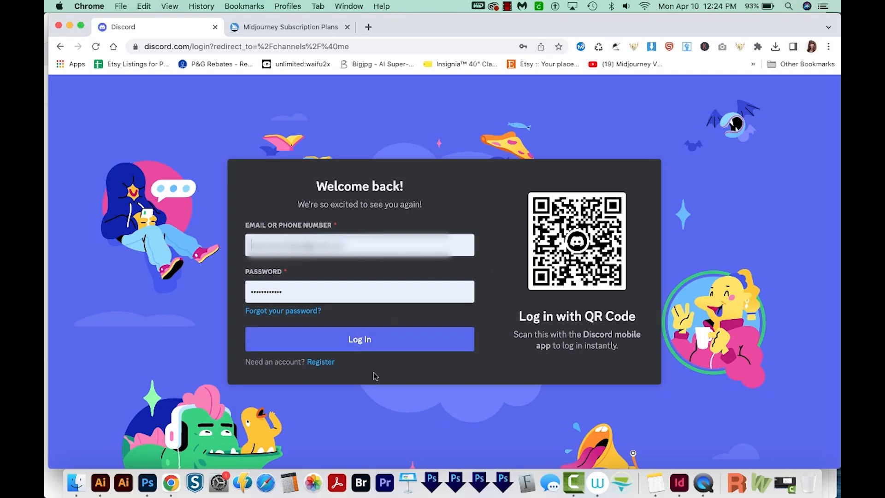
pyautogui.moveTo(379, 363)
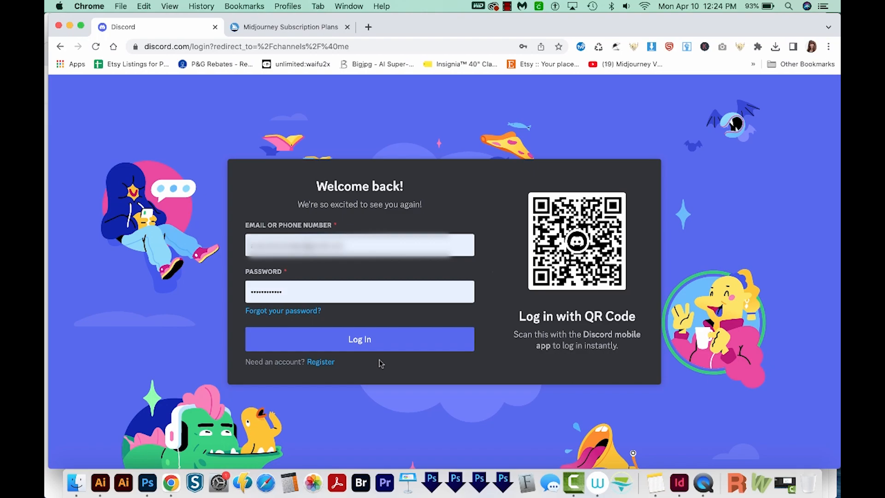
pyautogui.moveTo(331, 375)
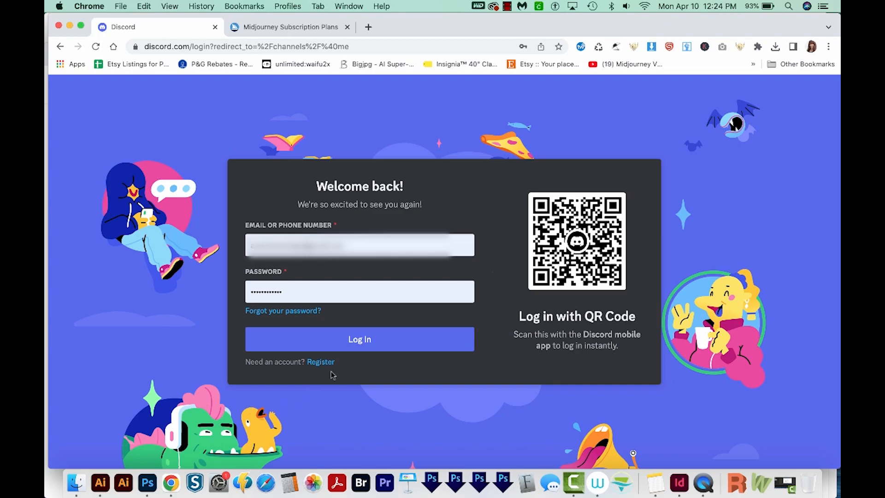
pyautogui.moveTo(359, 339)
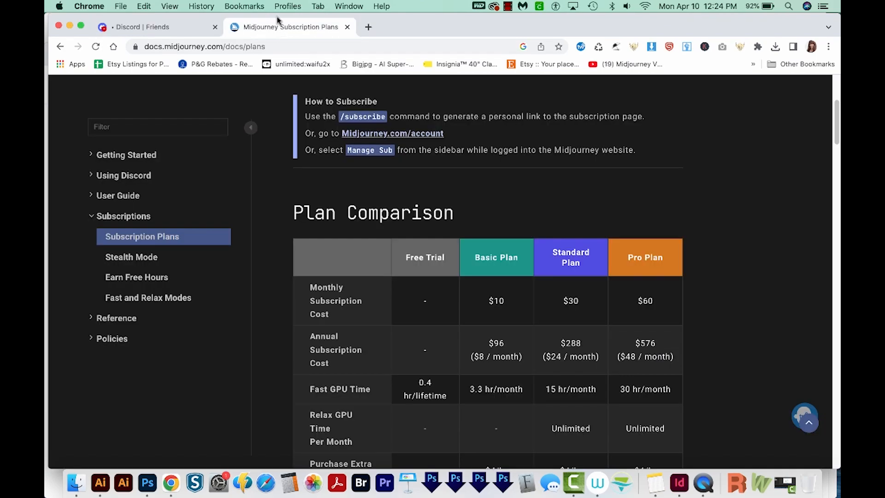
pyautogui.moveTo(437, 6)
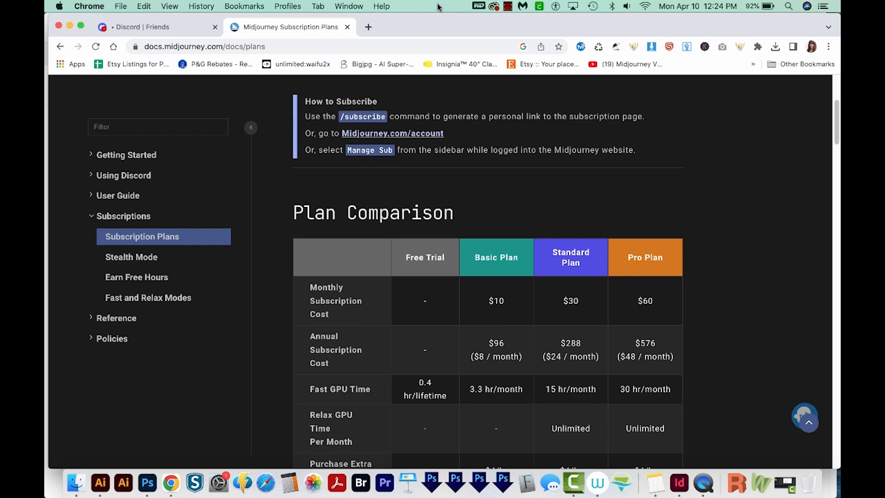
pyautogui.moveTo(440, 26)
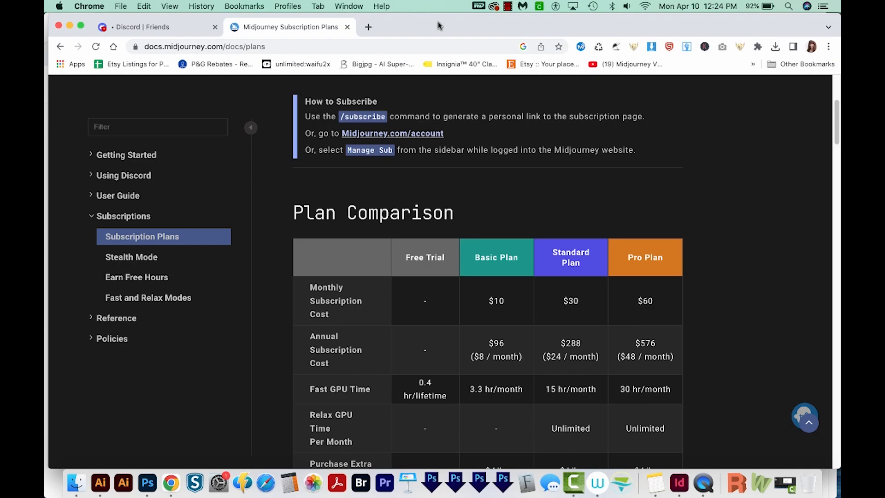
pyautogui.moveTo(480, 182)
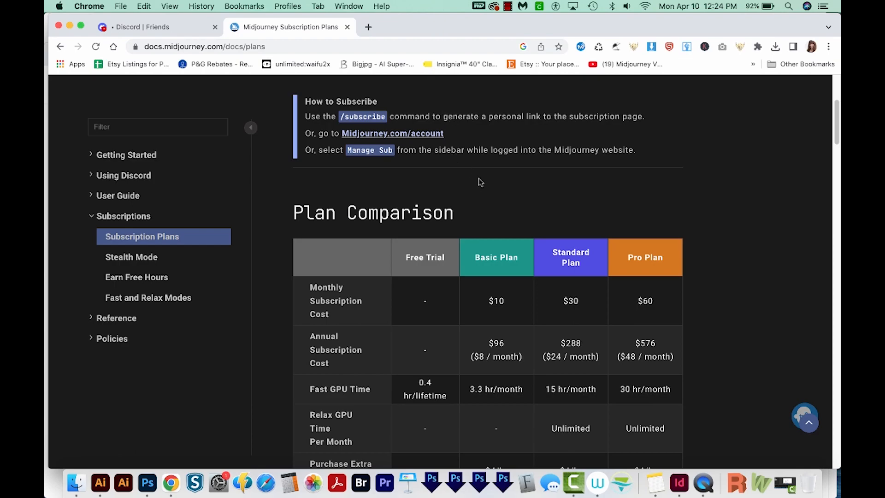
pyautogui.moveTo(490, 321)
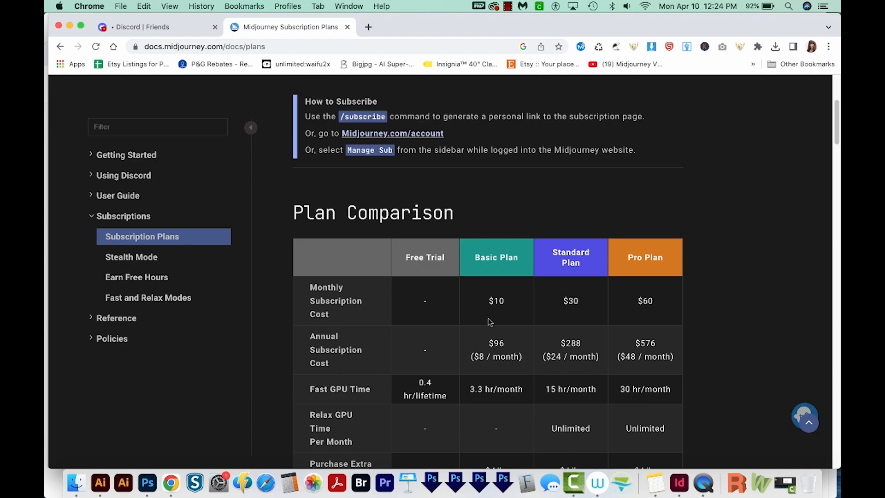
# - Read through the Subscription Plans comparison, then return to the Discord tab
pyautogui.scroll(-3)
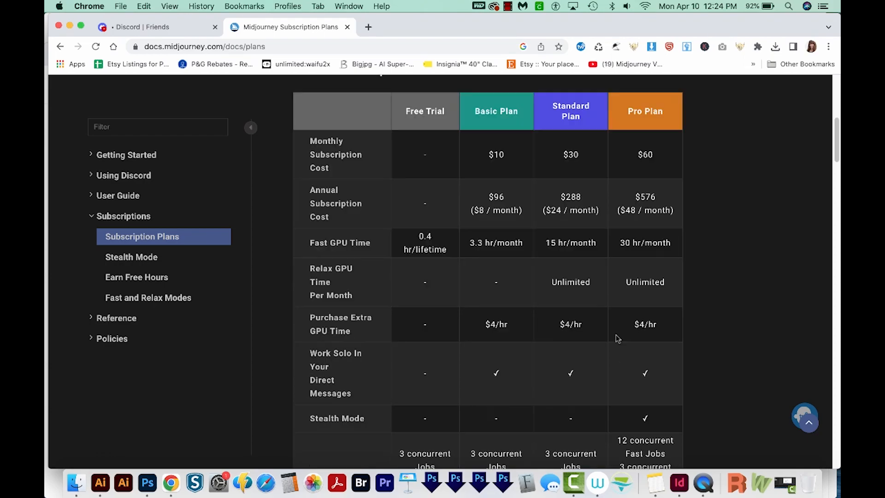
pyautogui.scroll(3)
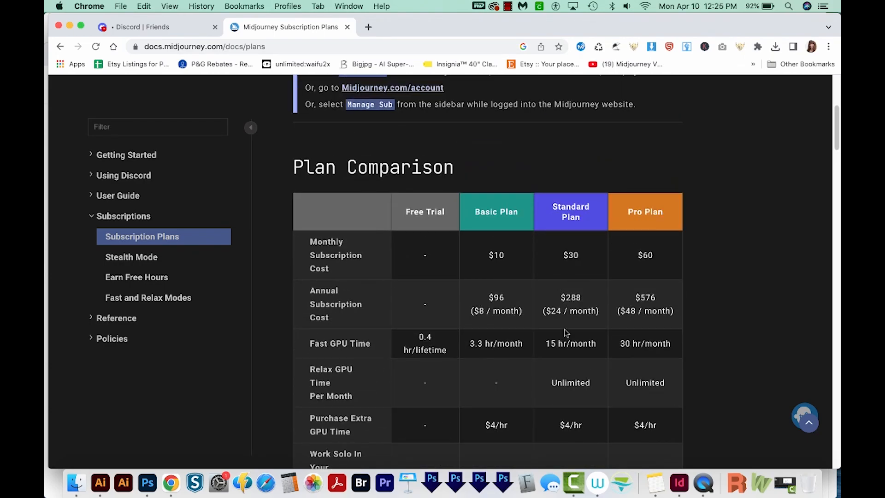
pyautogui.scroll(-3)
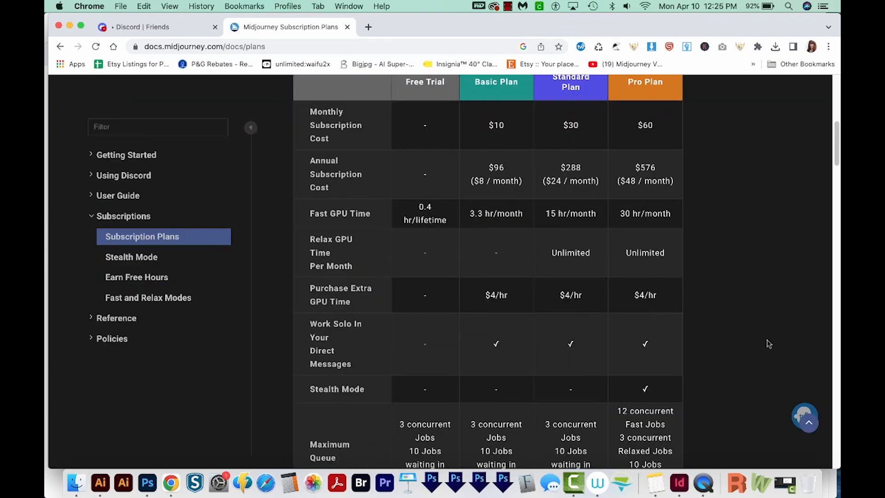
pyautogui.scroll(3)
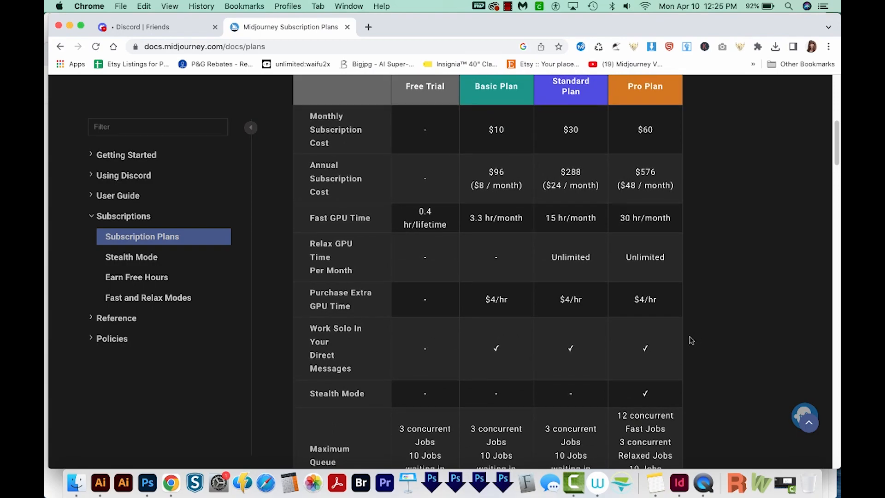
pyautogui.scroll(-3)
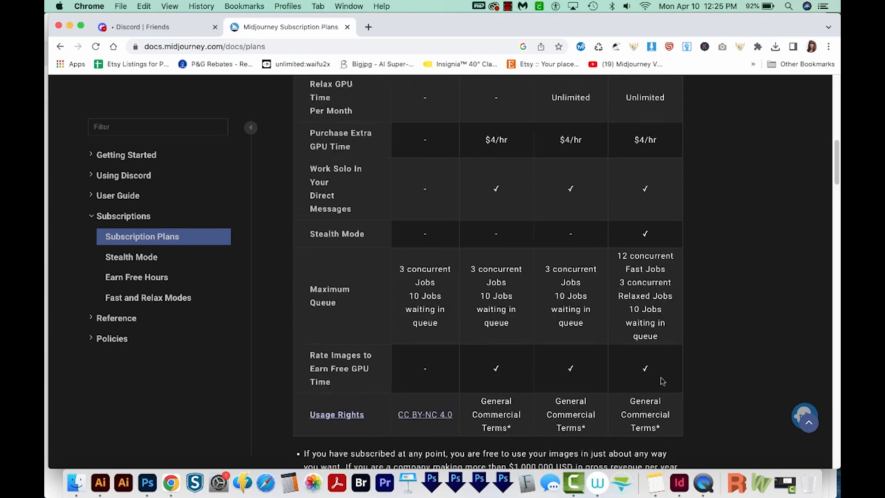
pyautogui.scroll(-3)
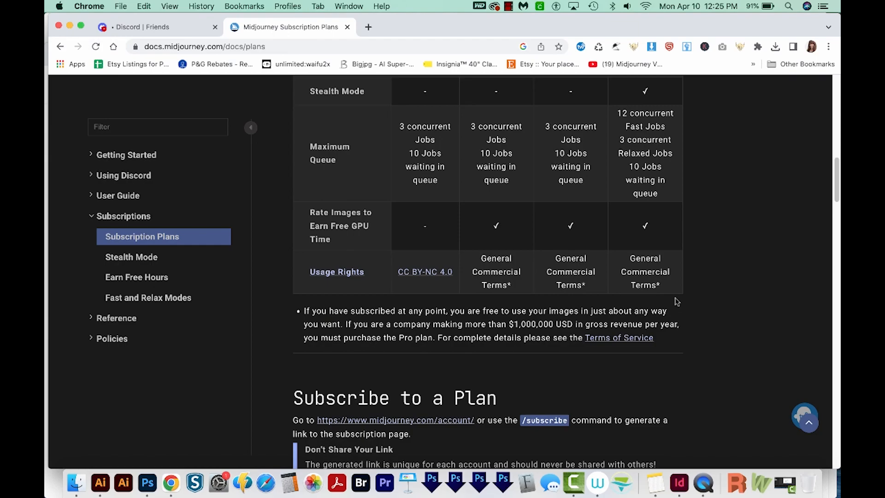
pyautogui.moveTo(502, 280)
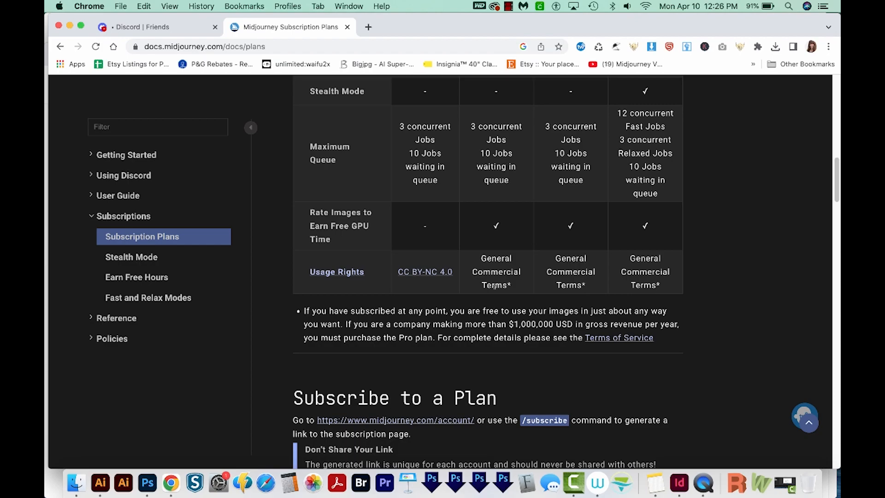
pyautogui.click(152, 27)
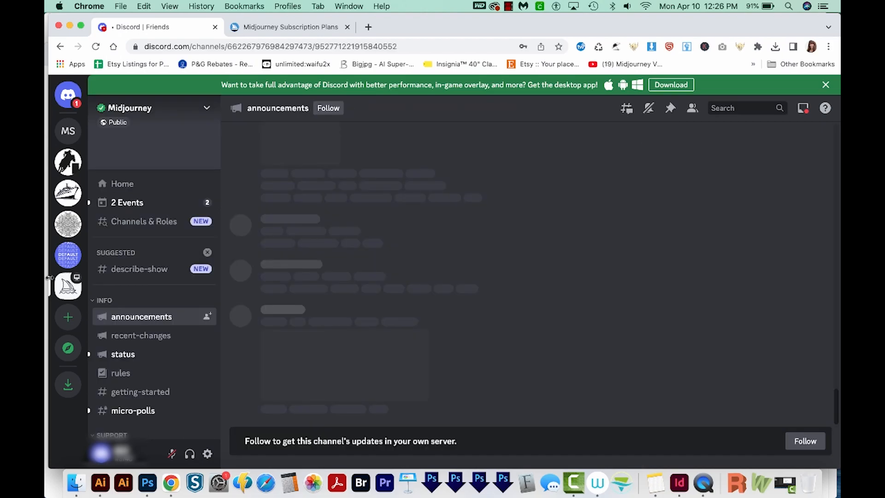
# - Enter the Midjourney server's newbies-33 channel and view the newest bot generations
pyautogui.click(142, 316)
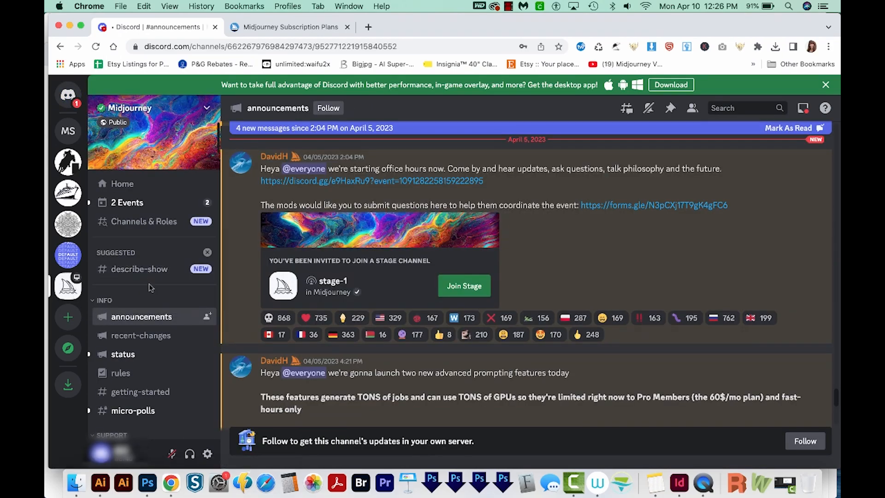
pyautogui.scroll(-3)
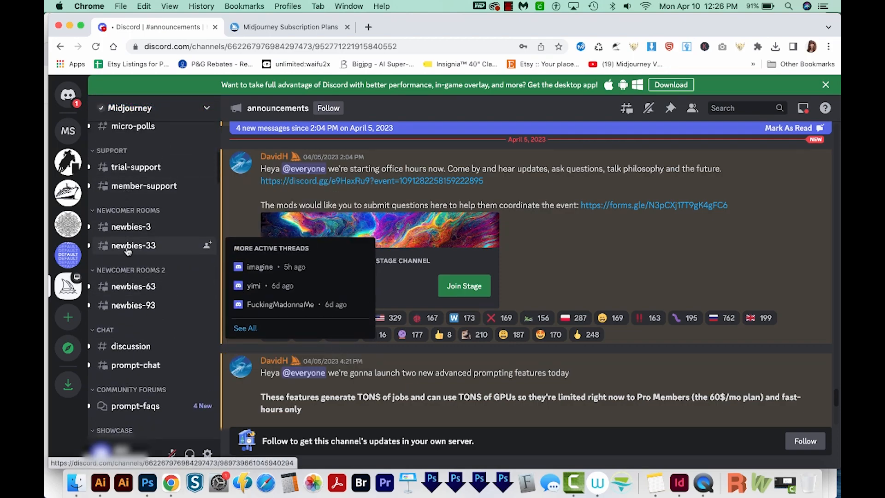
pyautogui.click(133, 245)
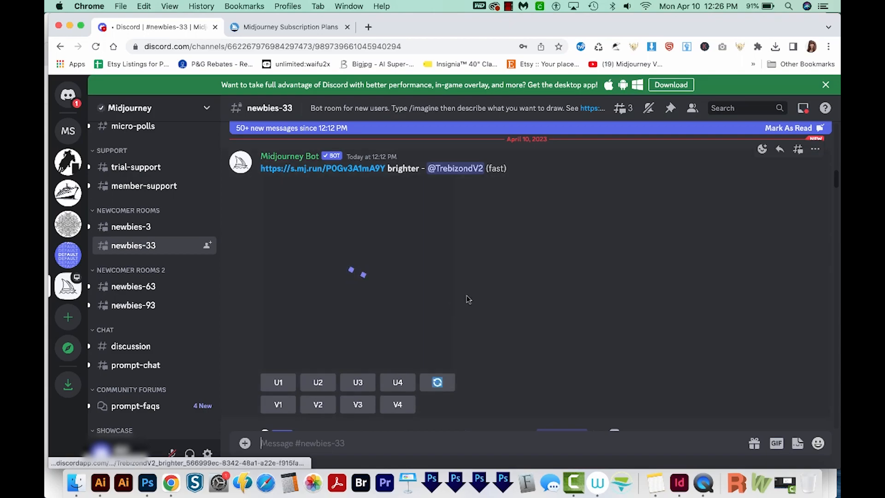
pyautogui.scroll(3)
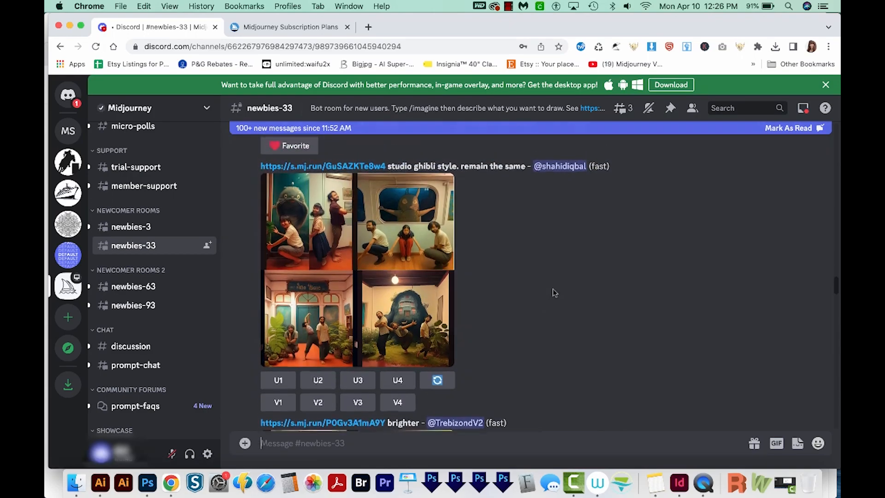
pyautogui.scroll(3)
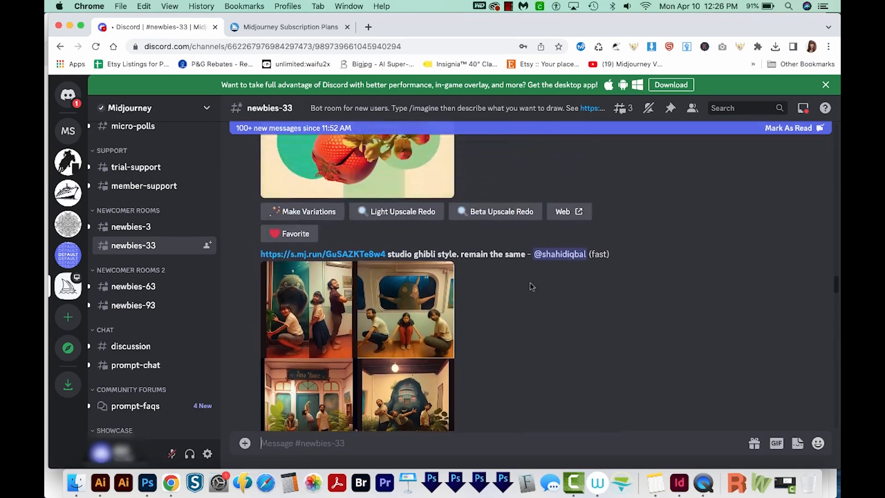
pyautogui.scroll(-3)
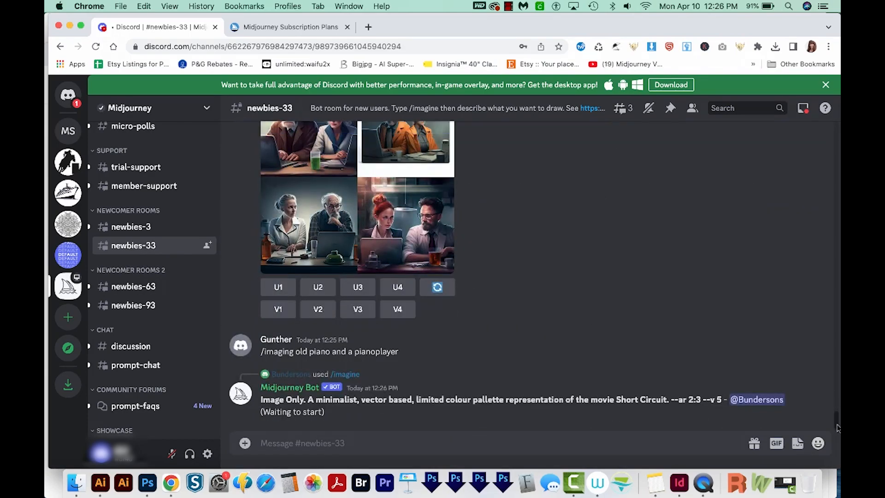
pyautogui.click(303, 443)
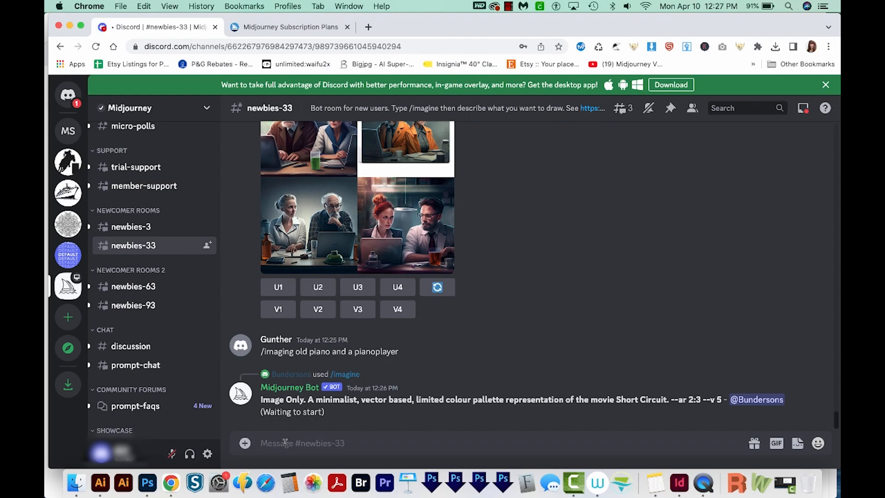
pyautogui.write('/')
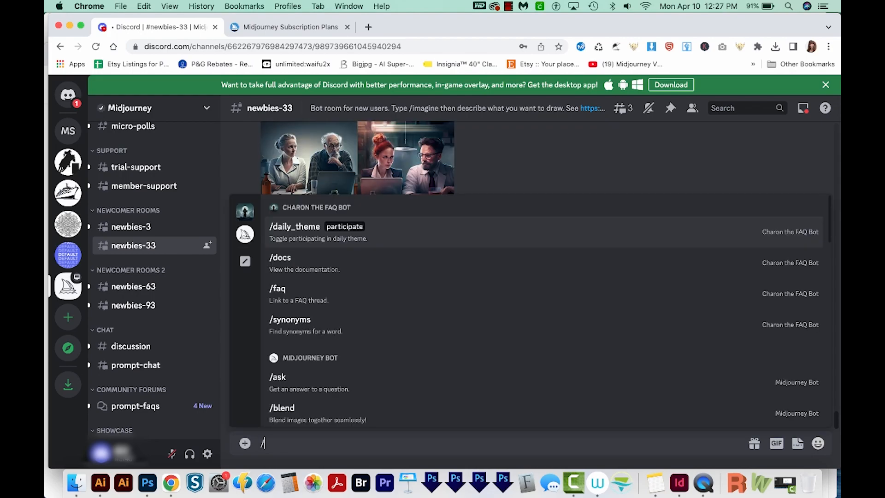
pyautogui.write('imagine prompt')
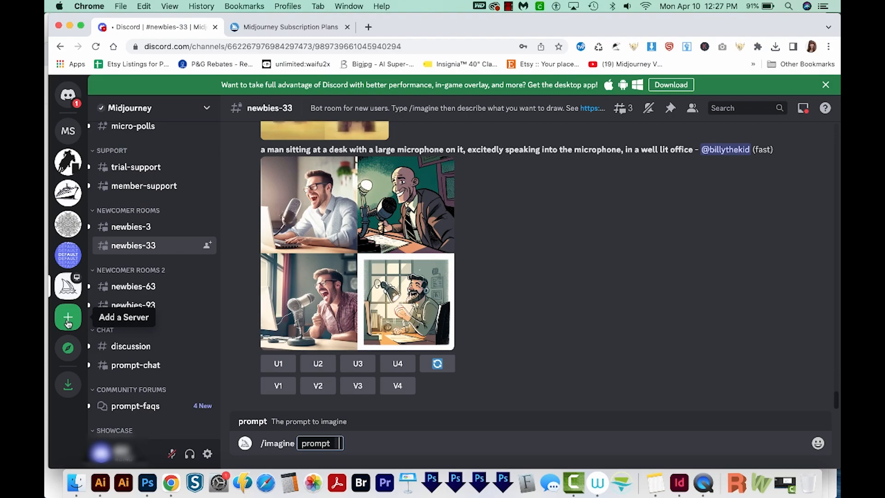
pyautogui.moveTo(450, 236)
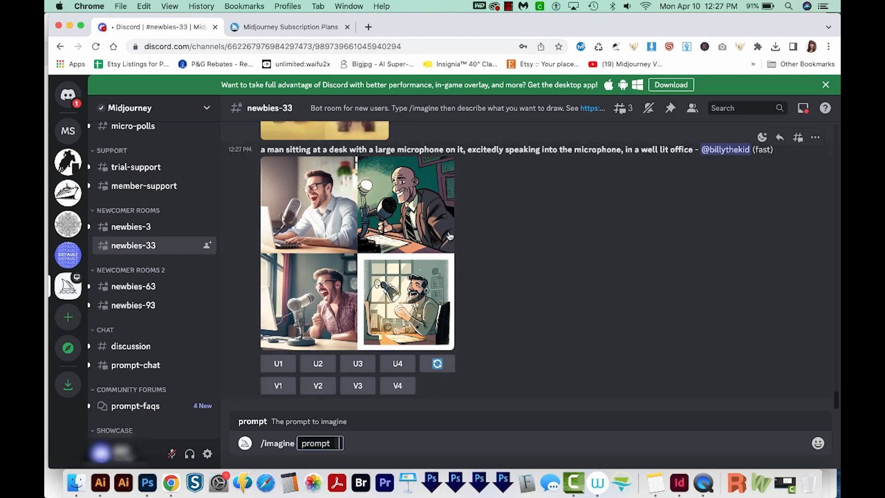
pyautogui.moveTo(67, 316)
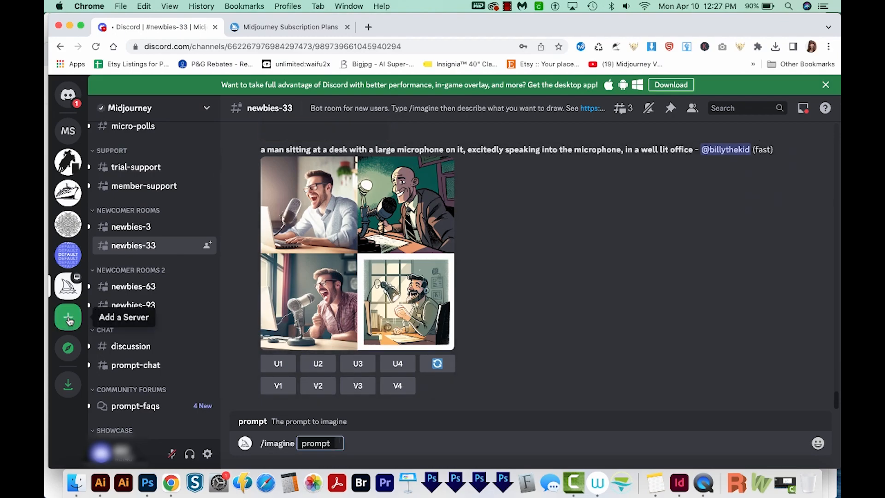
# - Create a personal Discord server from scratch with the default name
pyautogui.click(67, 317)
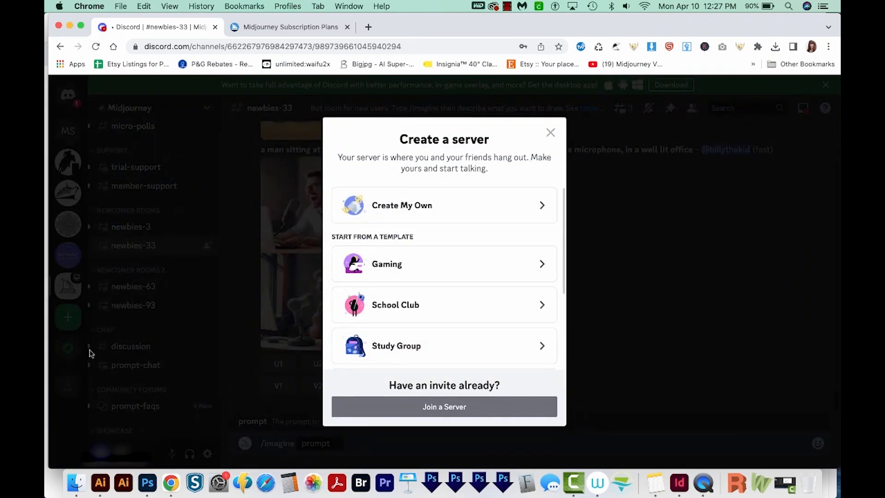
pyautogui.click(444, 204)
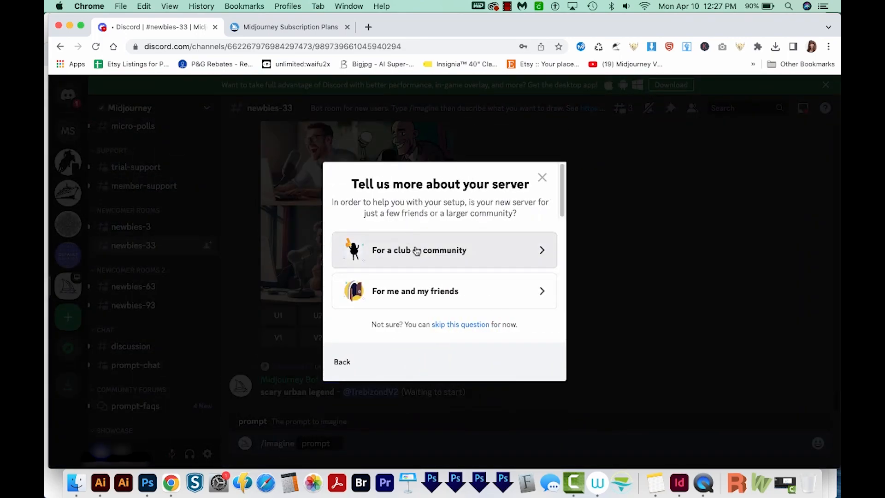
pyautogui.click(443, 291)
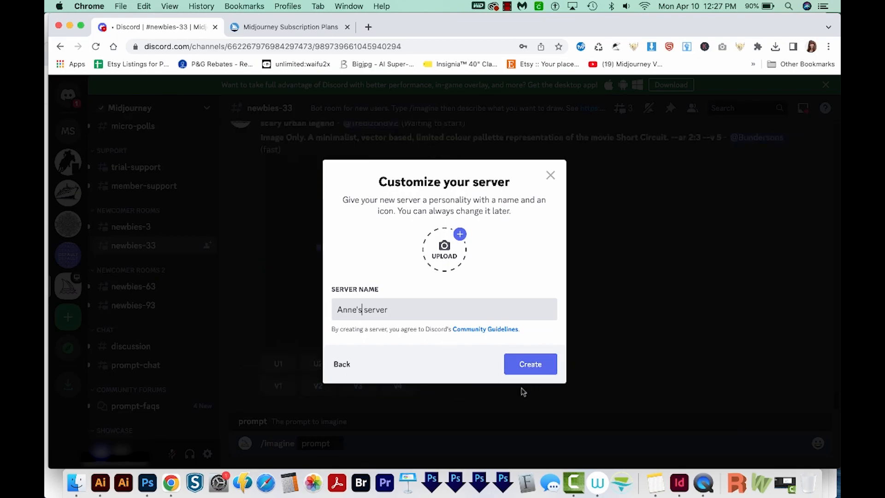
pyautogui.click(531, 363)
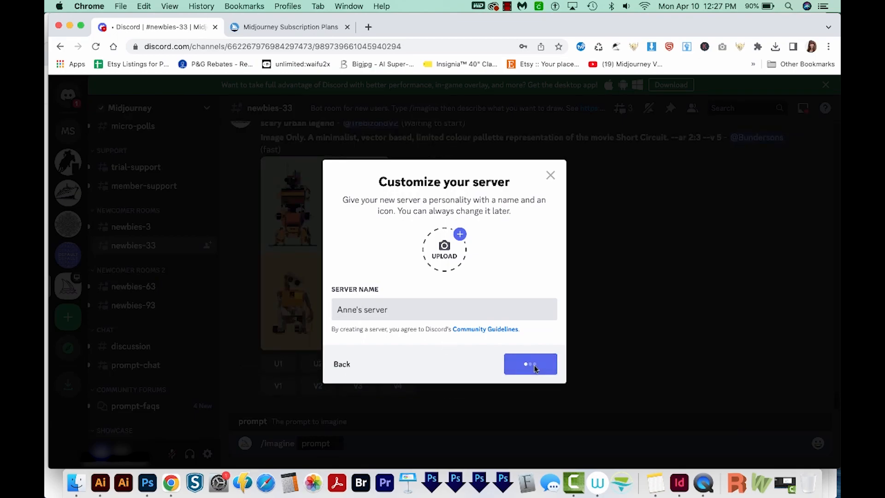
pyautogui.click(529, 364)
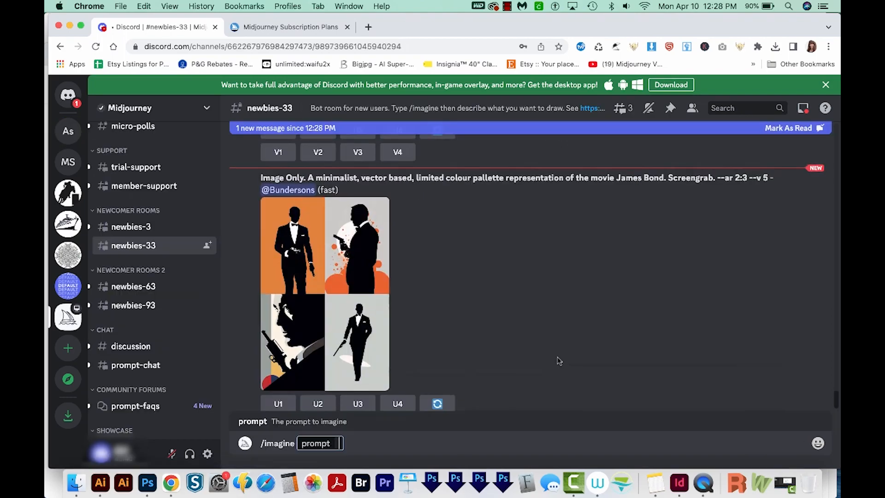
pyautogui.scroll(3)
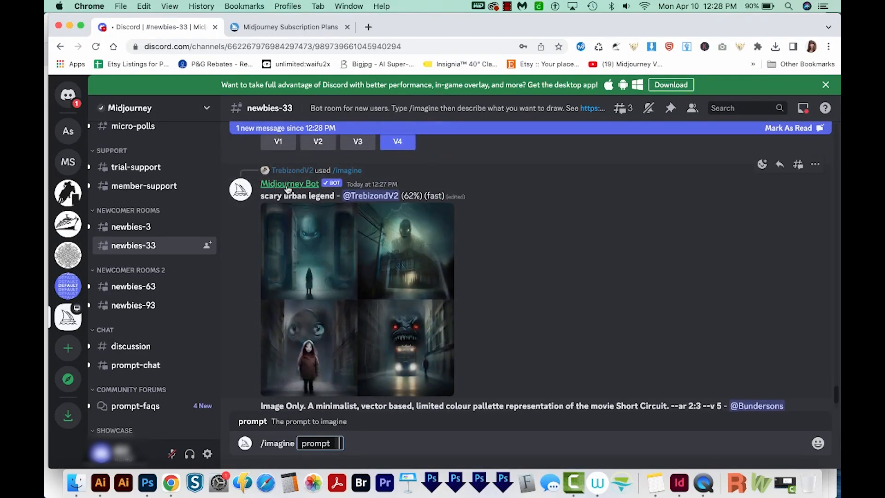
# - Add the Midjourney Bot to the new server, authorizing its permissions and passing the human check
pyautogui.click(290, 183)
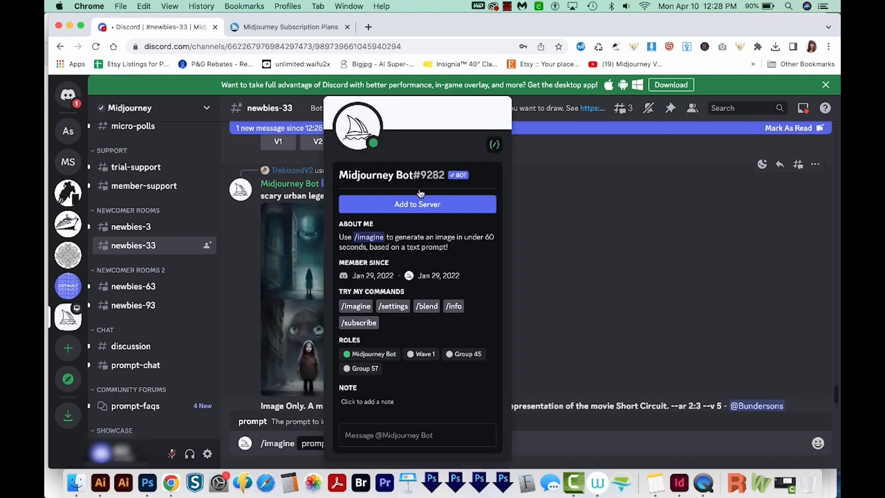
pyautogui.click(417, 203)
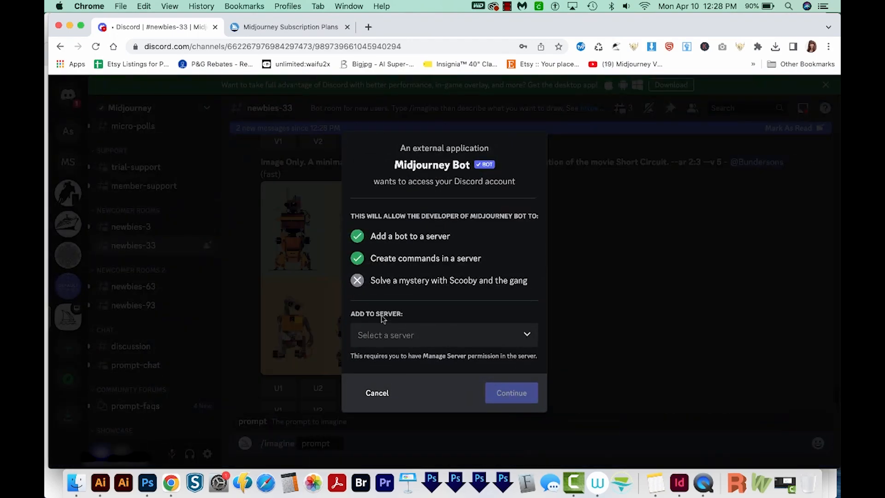
pyautogui.click(443, 335)
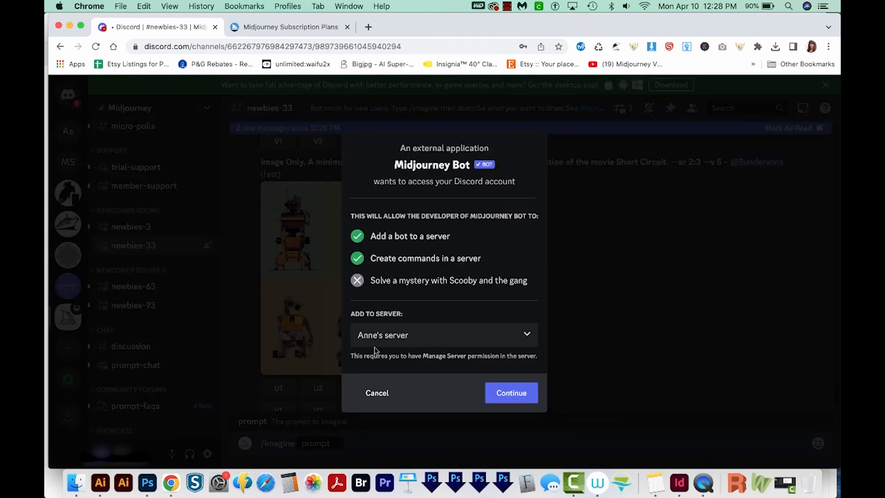
pyautogui.click(511, 393)
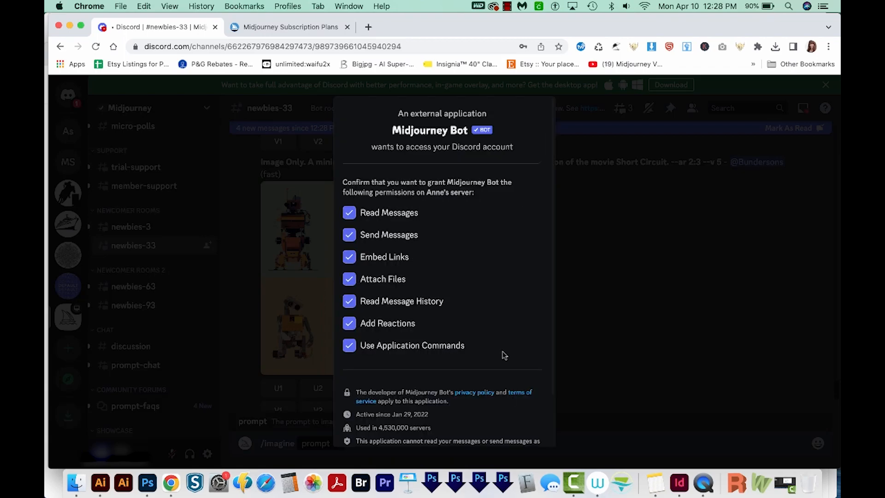
pyautogui.scroll(-3)
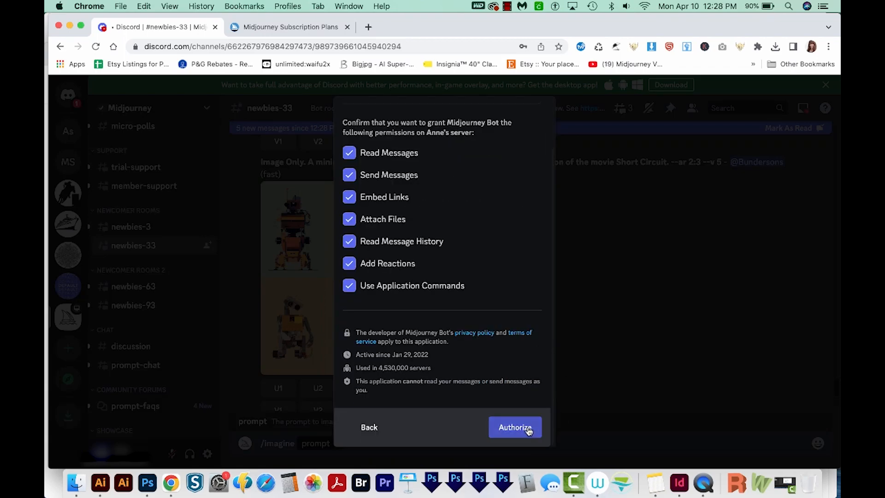
pyautogui.click(515, 427)
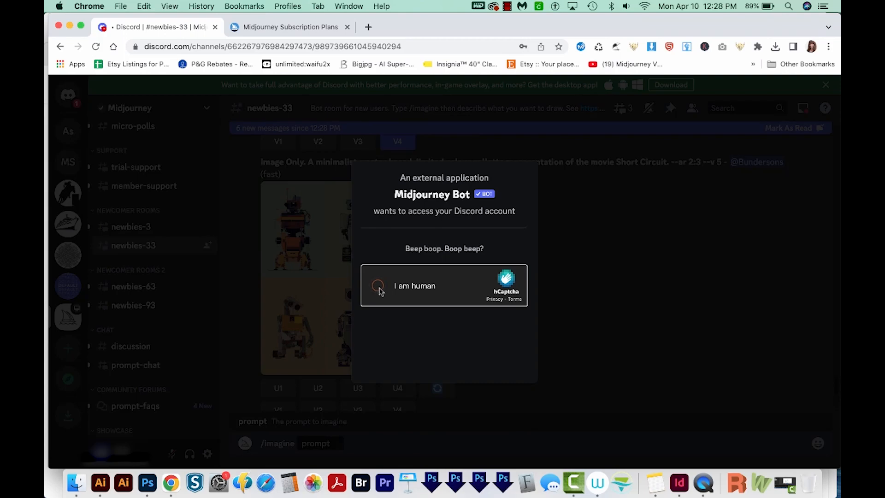
pyautogui.click(377, 285)
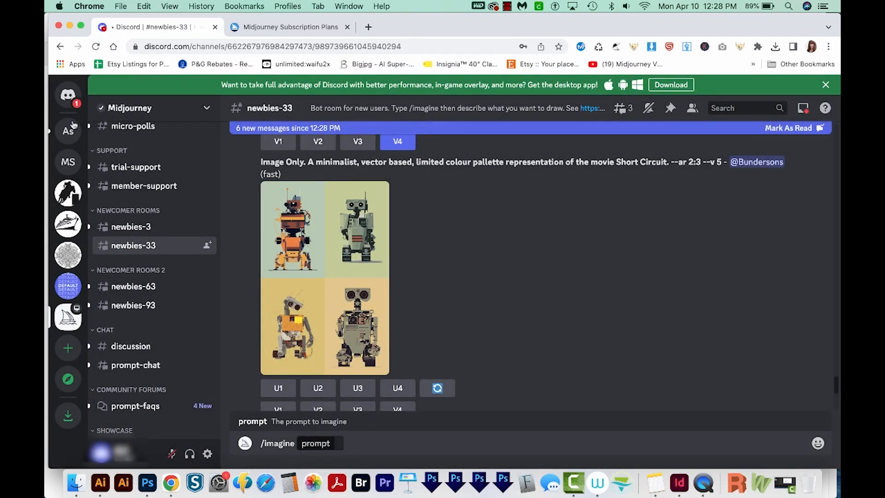
# - In the new server, start /imagine with a kawaii bumblebee-on-flower die-cut sticker prompt
pyautogui.click(67, 130)
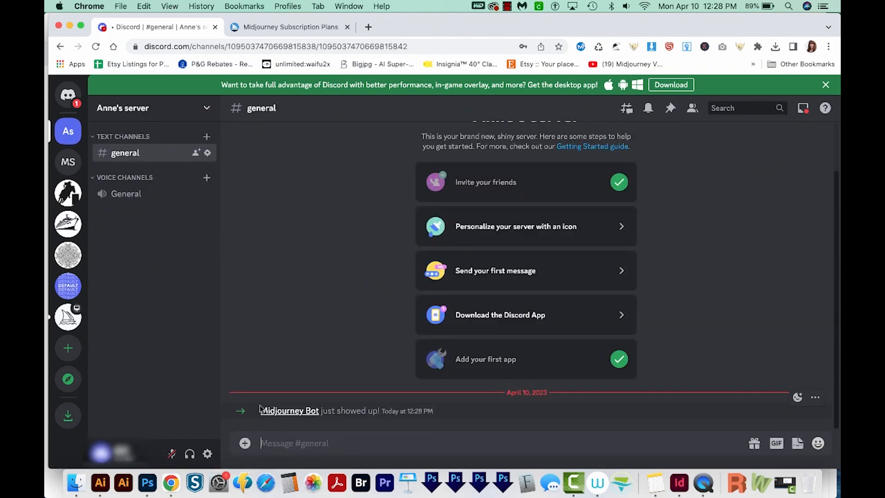
pyautogui.write('/')
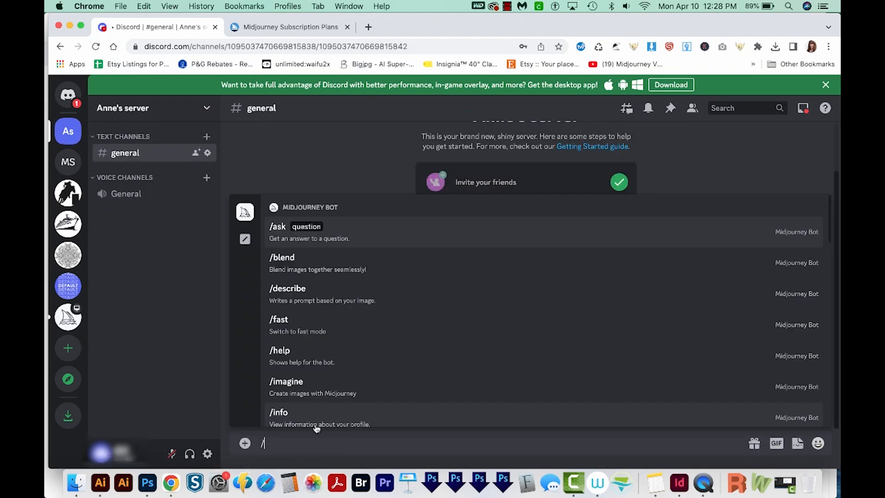
pyautogui.click(286, 387)
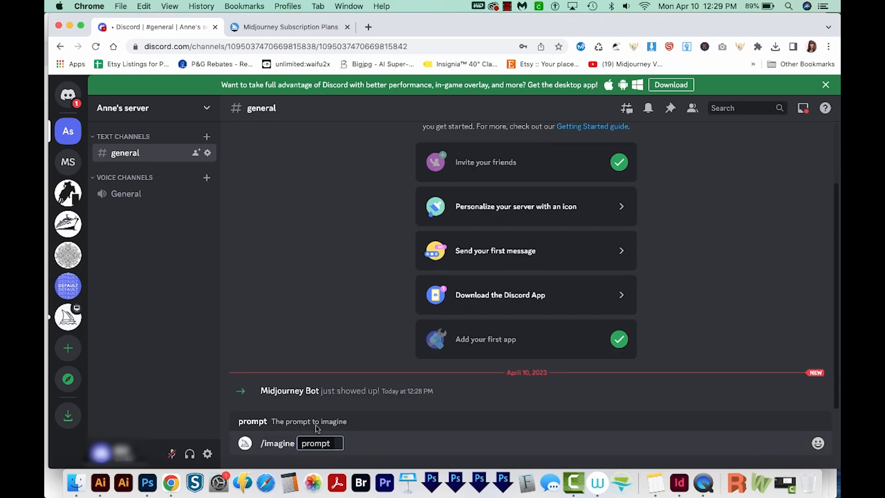
pyautogui.write('sticker, kawaii, bumblebee on flower, colorful, contour, Die Cut Sticker, Vinyl Sticker, Flat image, 2d, Vector, SVG, White Background, Simple, --no text')
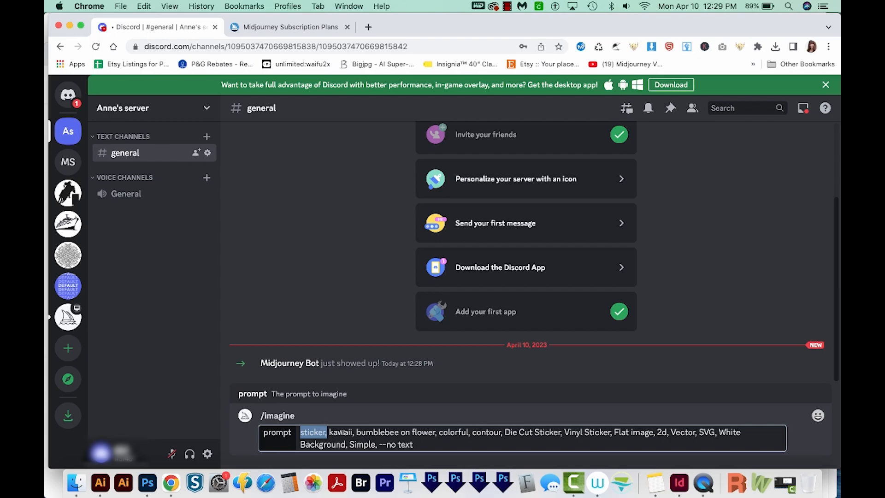
pyautogui.moveTo(372, 421)
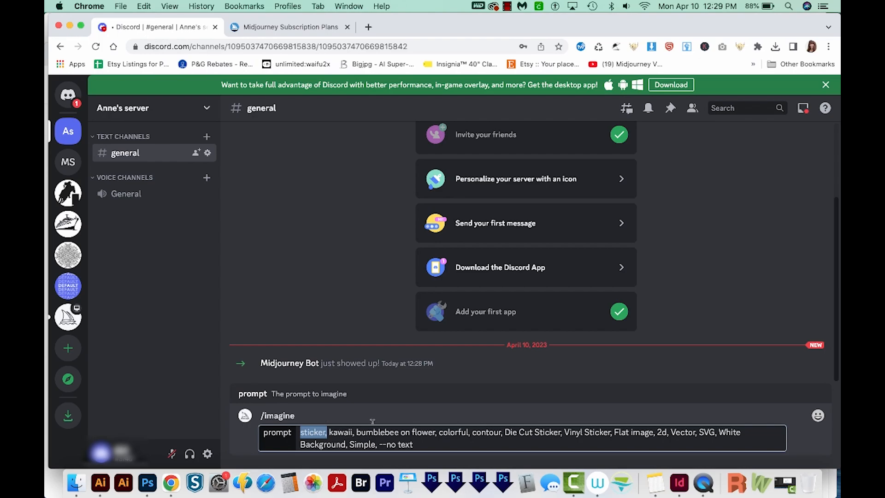
pyautogui.moveTo(346, 424)
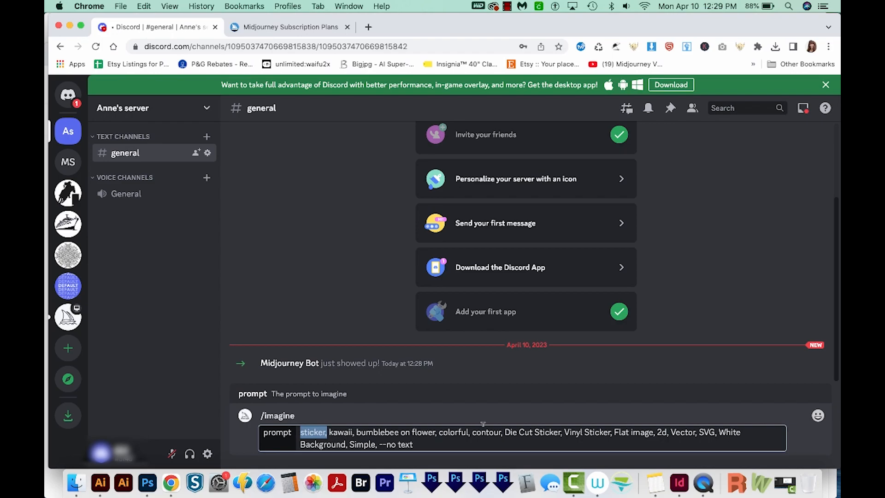
pyautogui.moveTo(473, 432)
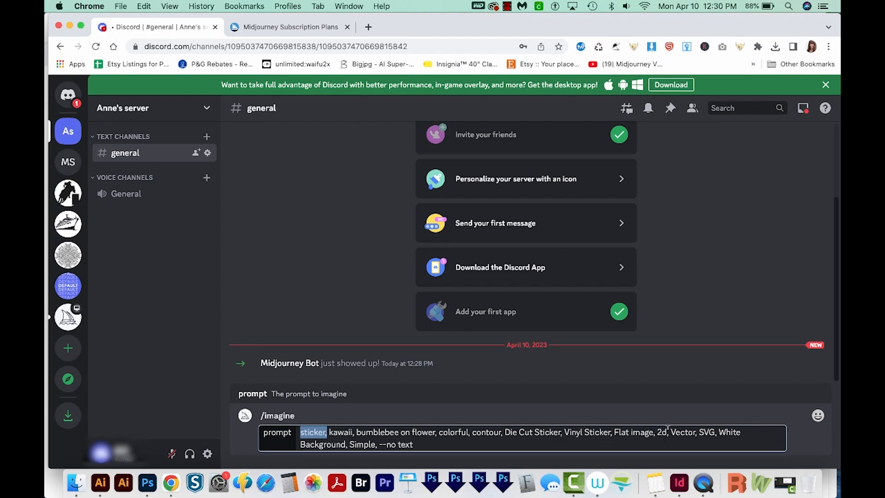
pyautogui.moveTo(671, 432)
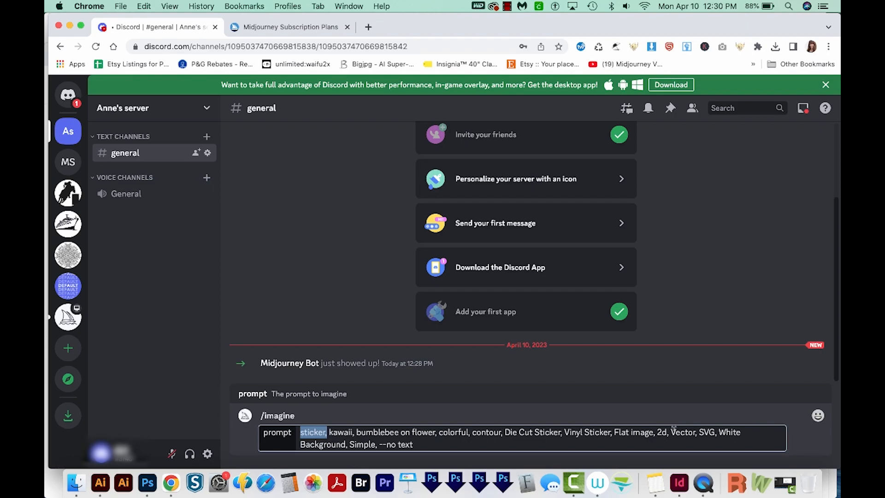
# - Review the Vector and SVG keywords in the prompt and submit it for generation
pyautogui.doubleClick(682, 433)
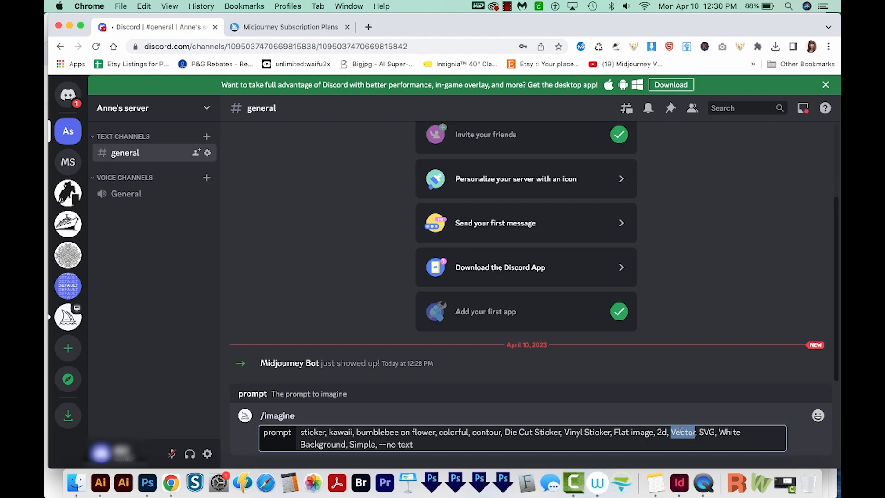
pyautogui.doubleClick(707, 431)
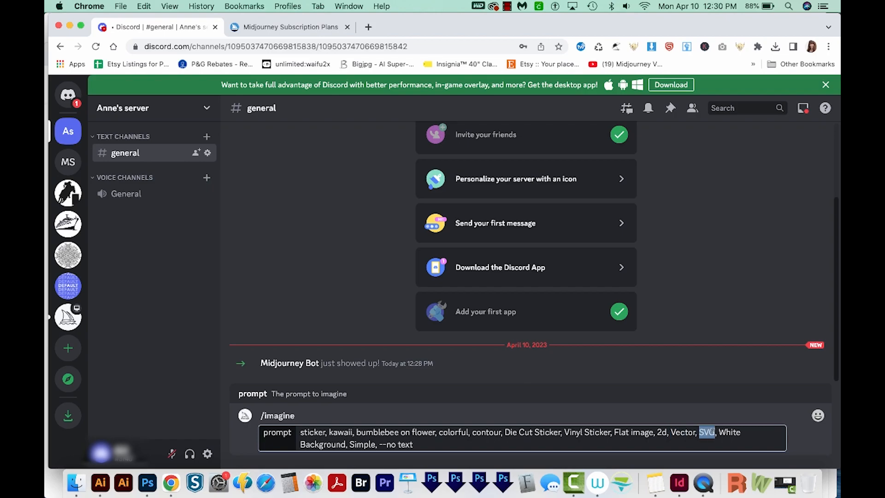
pyautogui.moveTo(332, 399)
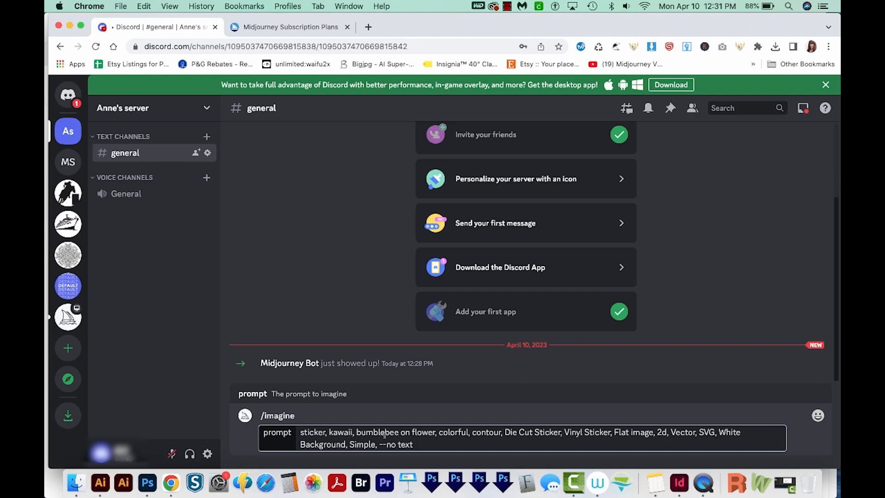
pyautogui.press('Return')
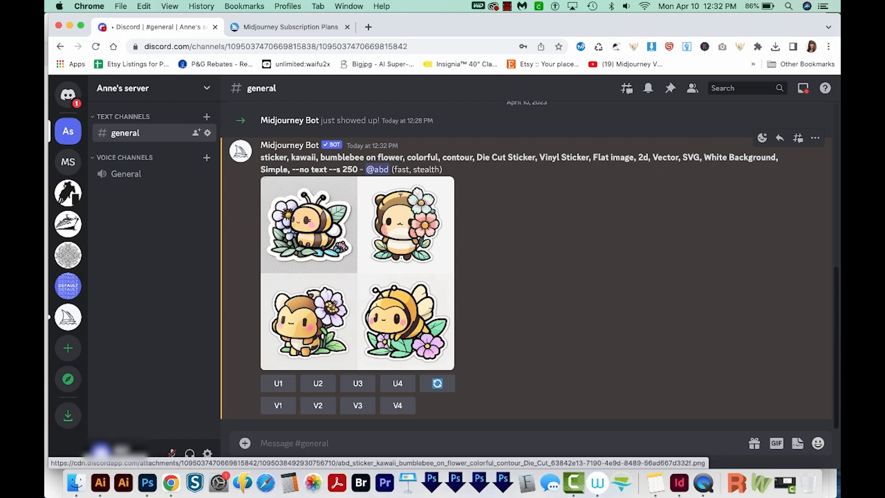
pyautogui.moveTo(344, 180)
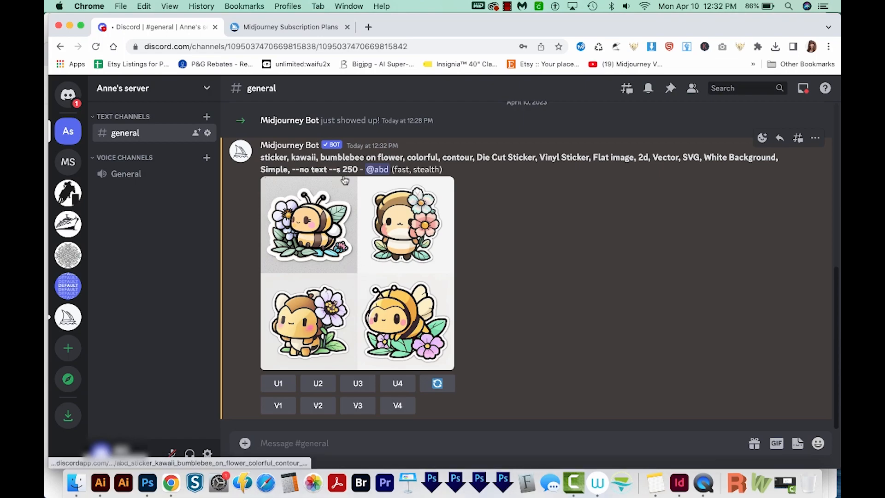
pyautogui.moveTo(343, 178)
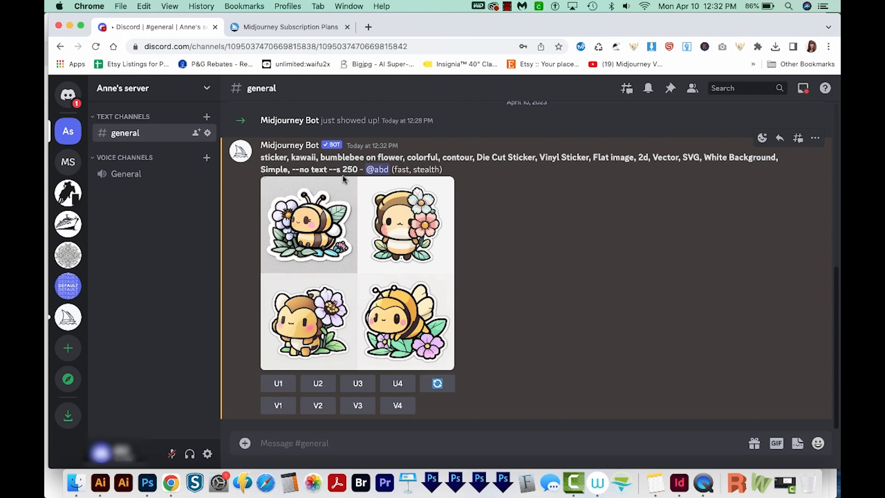
pyautogui.moveTo(401, 199)
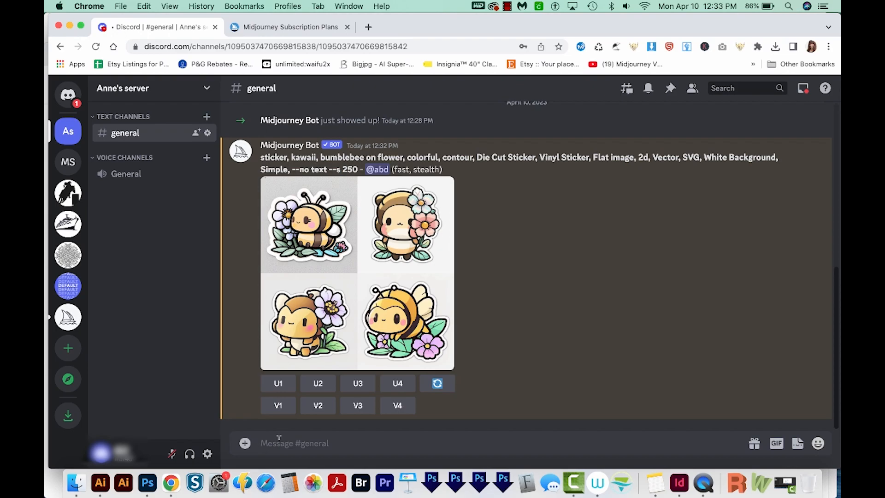
# - Begin a new slash command after the four bumblebee sticker images arrive
pyautogui.write('/s')
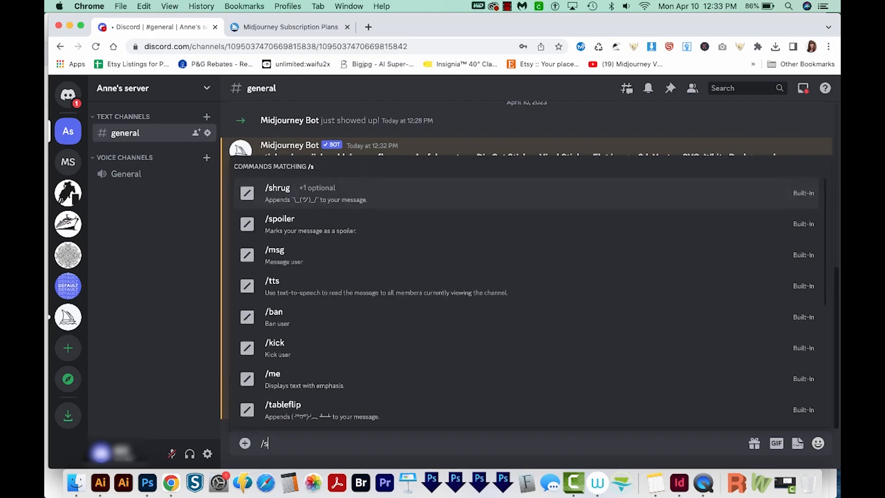
# - Post the /settings panel and set stylize to high (750) after trying very high
pyautogui.write('ettings')
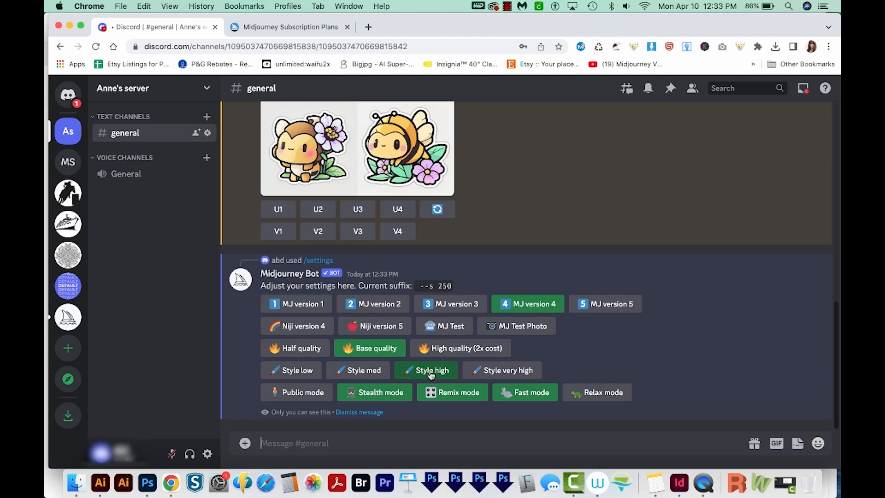
pyautogui.moveTo(417, 379)
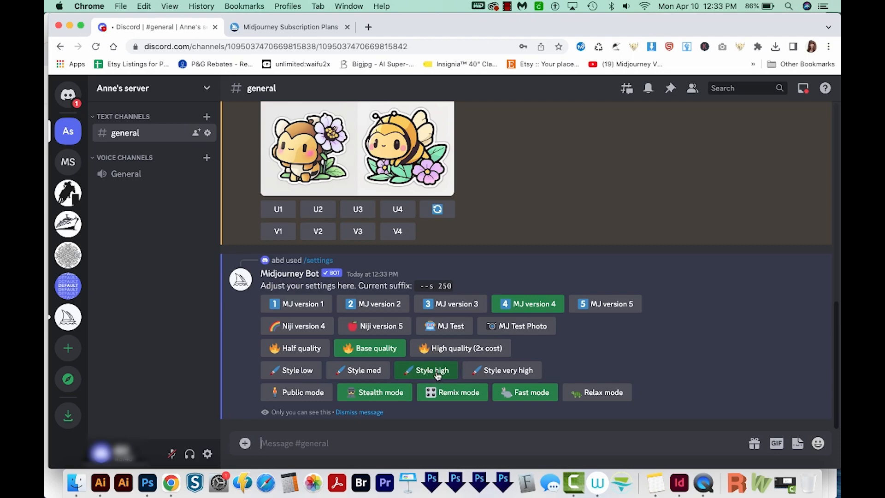
pyautogui.moveTo(417, 300)
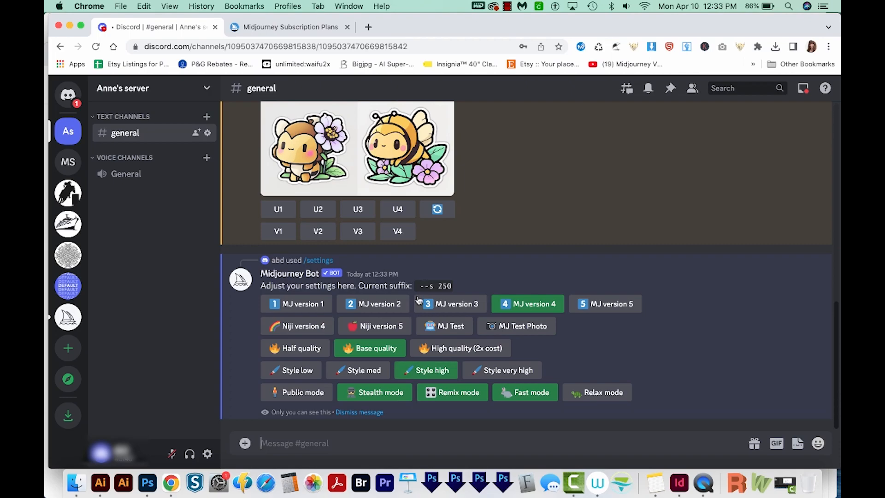
pyautogui.moveTo(468, 375)
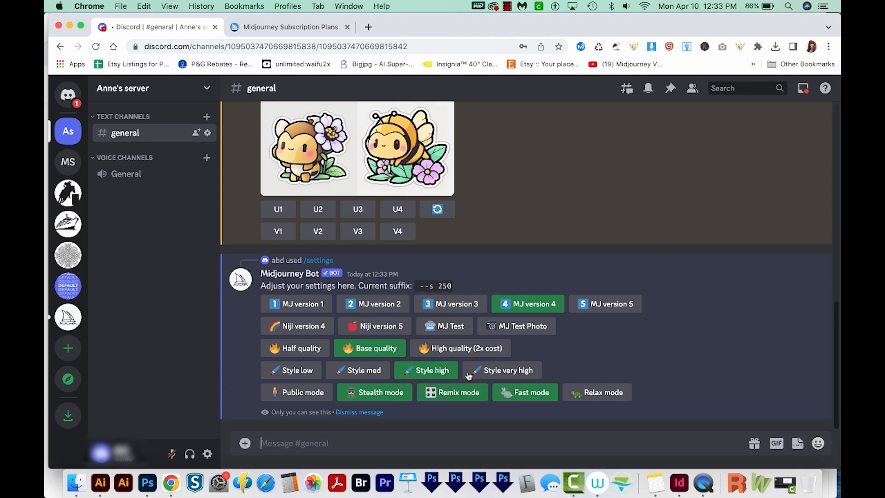
pyautogui.click(502, 371)
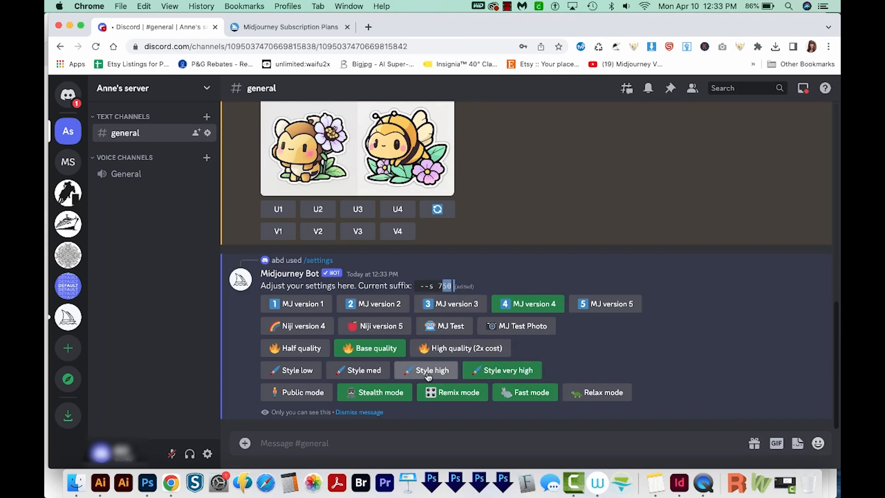
pyautogui.click(431, 369)
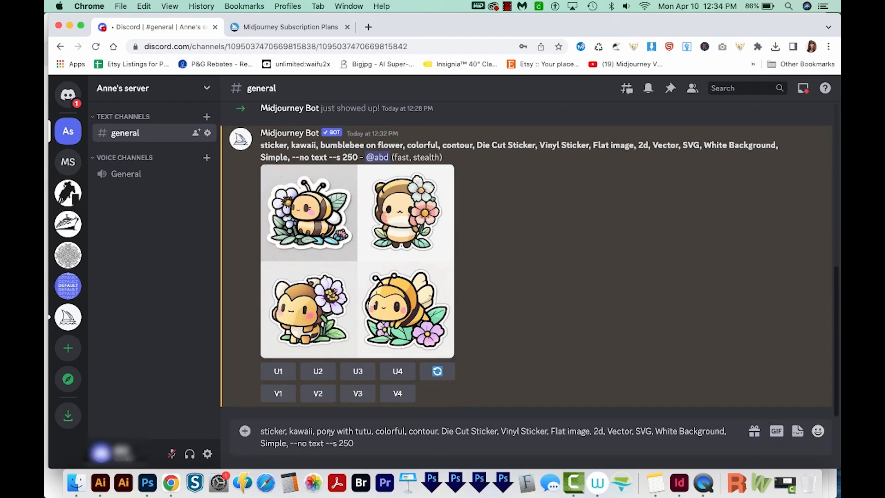
# - Switch to My Server to see the four kawaii pony-with-tutu sticker results
pyautogui.click(68, 163)
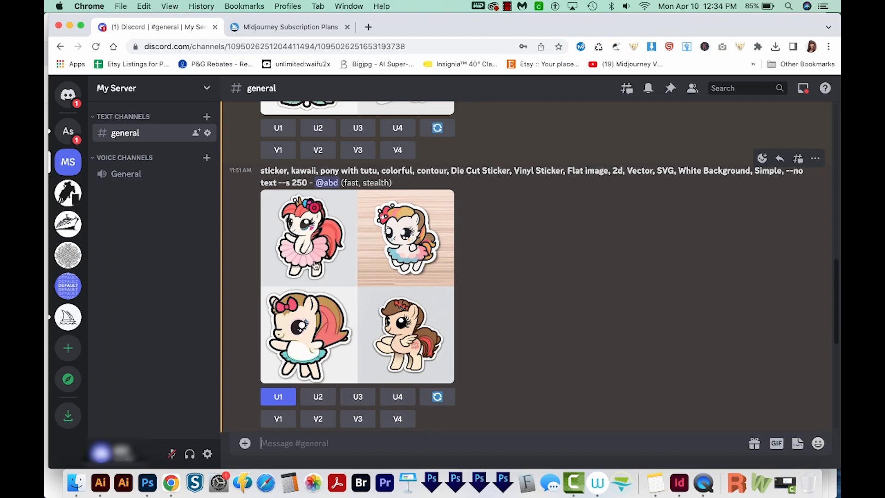
pyautogui.moveTo(308, 236)
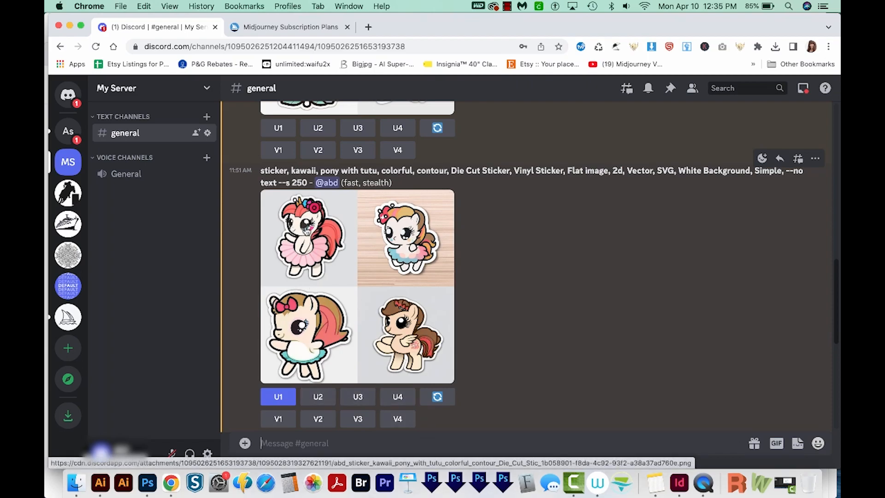
pyautogui.moveTo(443, 336)
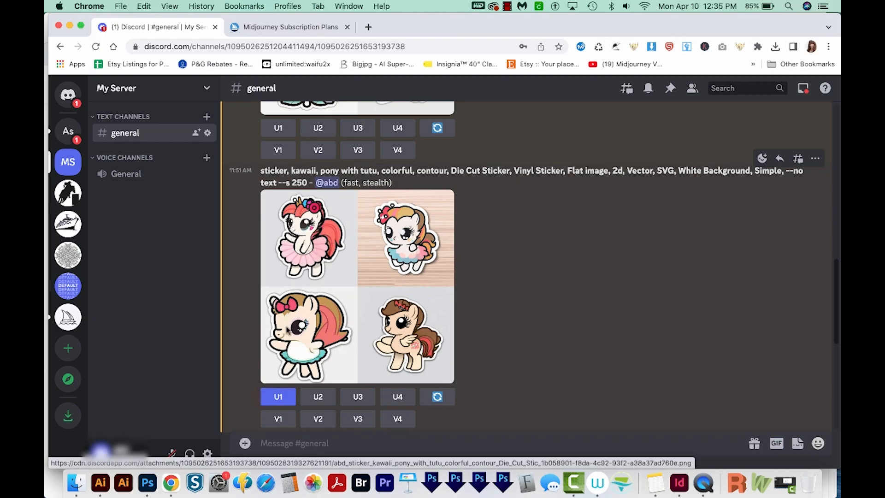
pyautogui.moveTo(396, 386)
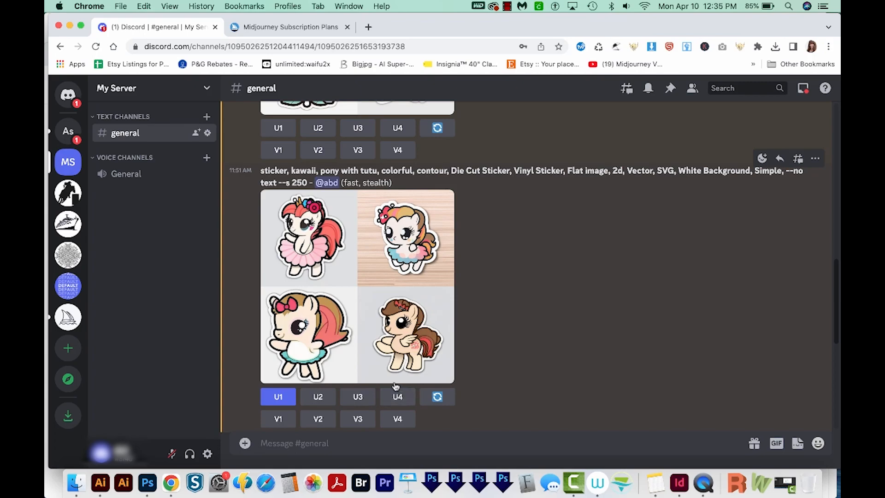
pyautogui.moveTo(278, 419)
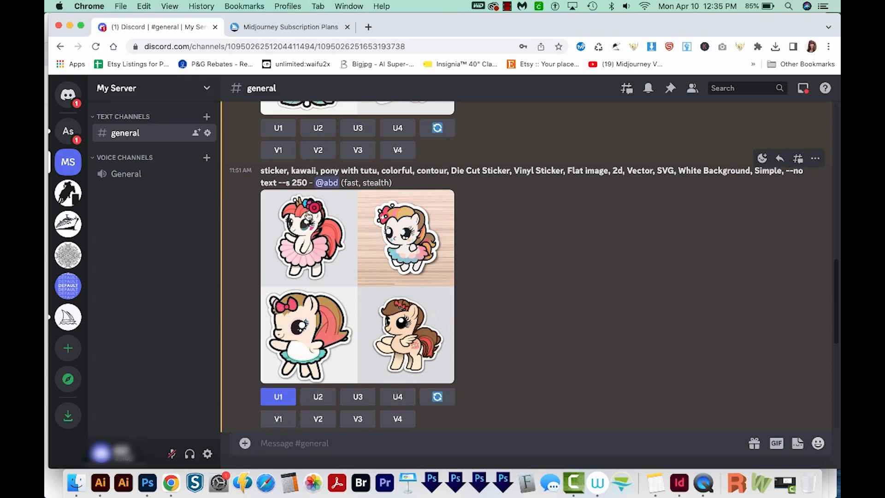
pyautogui.moveTo(340, 259)
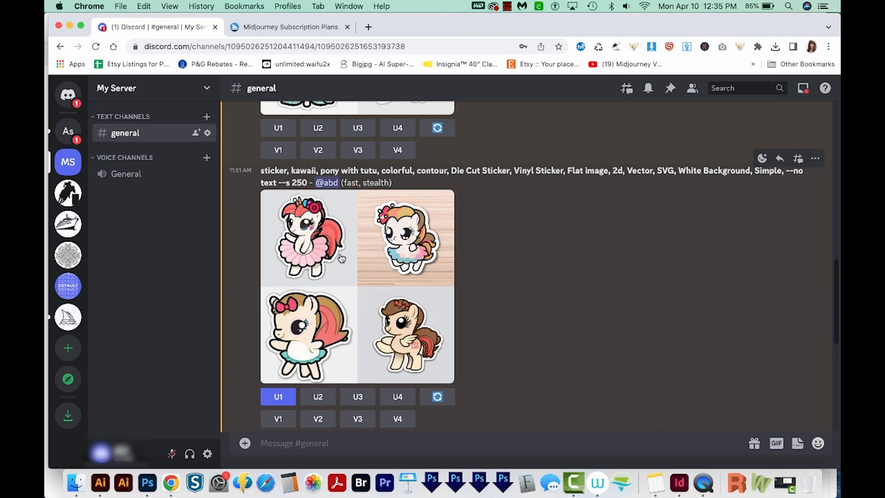
pyautogui.moveTo(324, 243)
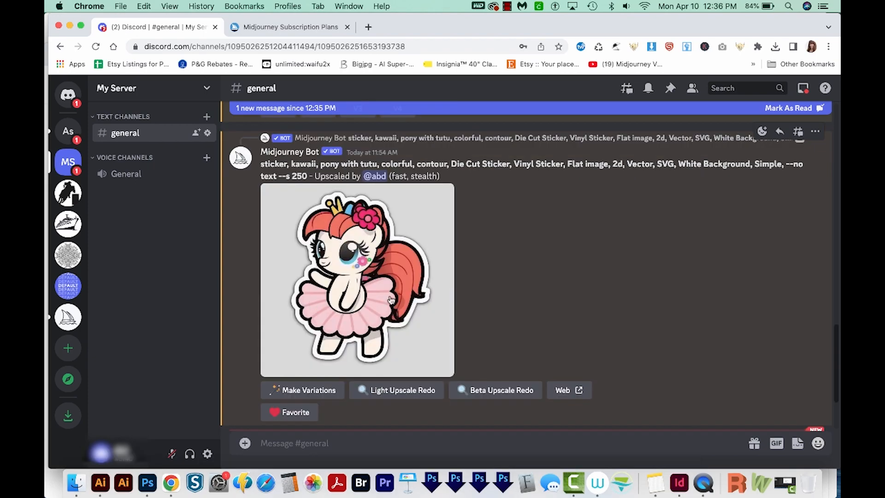
pyautogui.moveTo(337, 270)
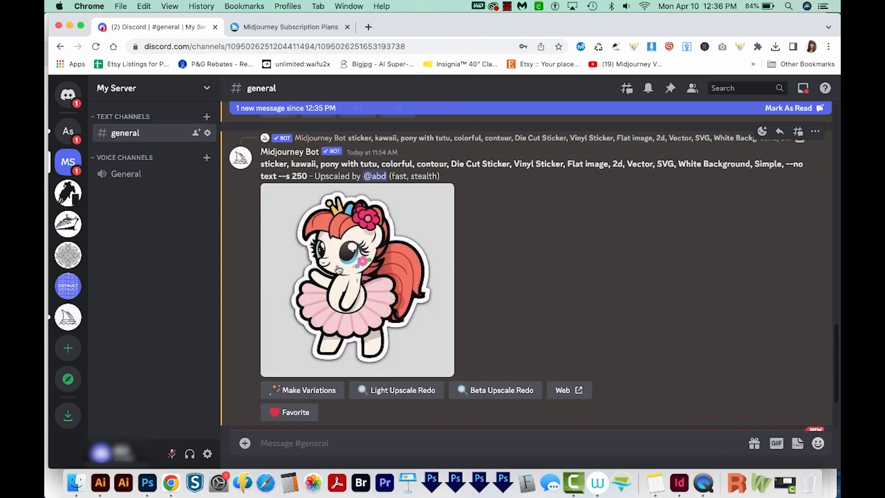
# - Enlarge the upscaled tutu pony sticker and view it full-size in its own browser tab
pyautogui.click(356, 280)
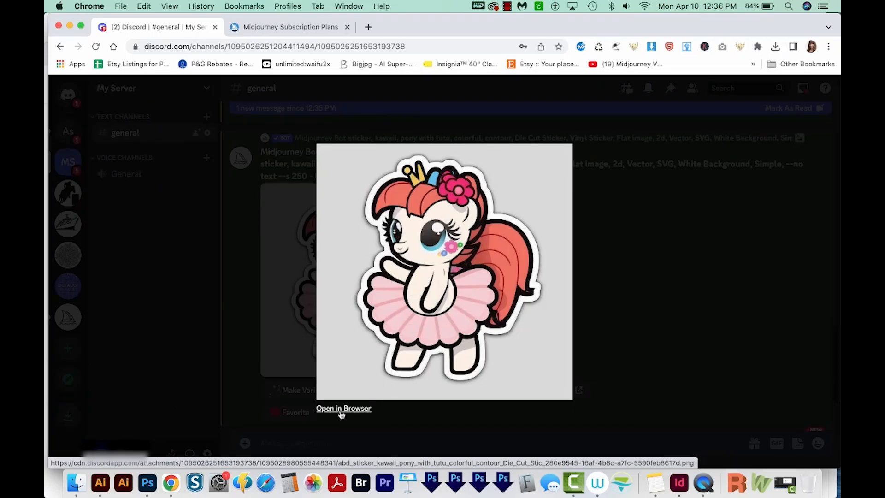
pyautogui.click(344, 409)
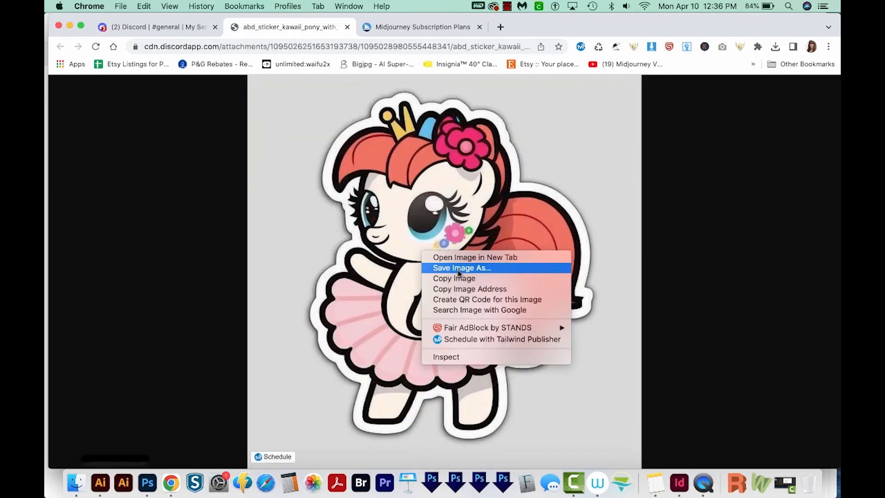
# - Save the full-size pony sticker image as a PNG to the Desktop
pyautogui.click(461, 267)
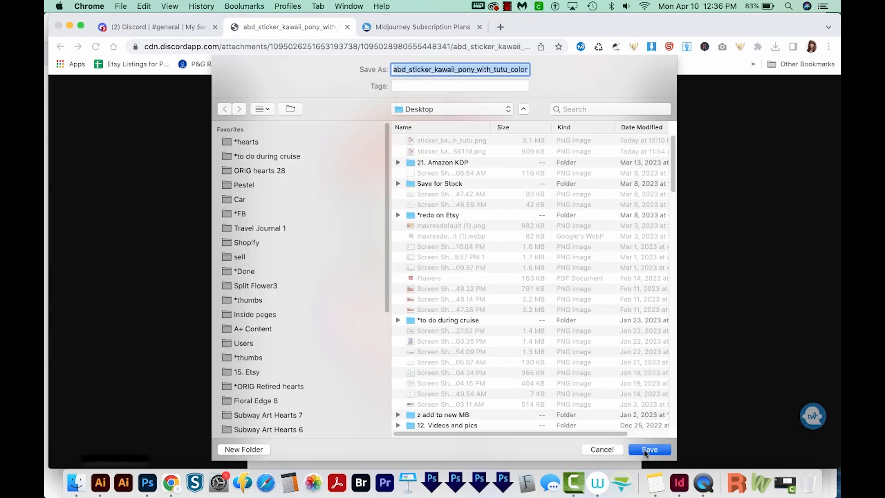
pyautogui.click(649, 448)
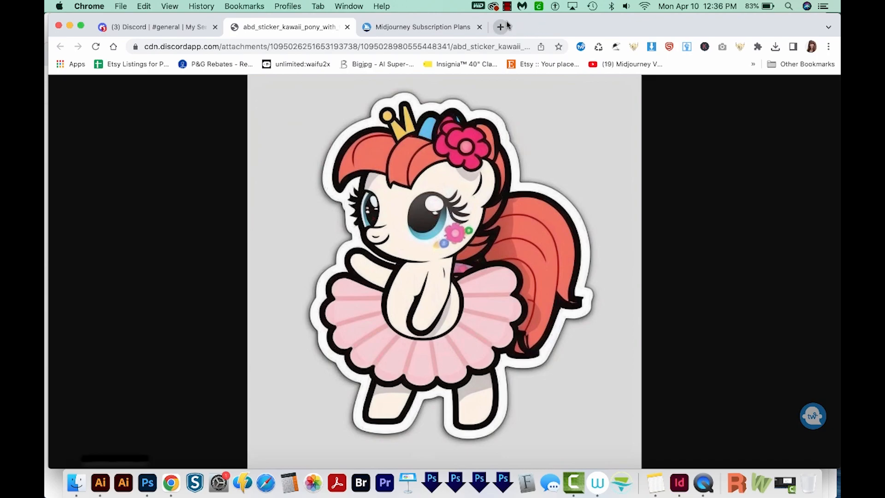
pyautogui.moveTo(499, 27)
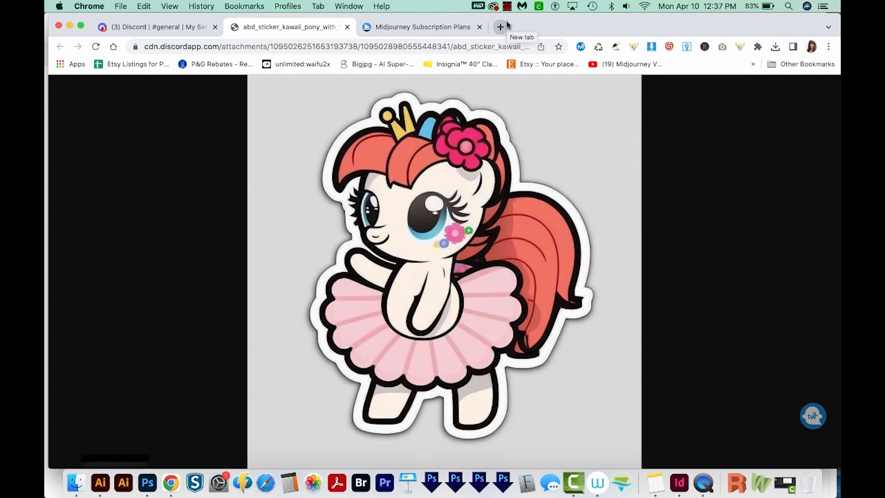
# - Load the saved 1024x1024 pony sticker PNG into the Bigjpg enlarger in a new tab
pyautogui.click(500, 26)
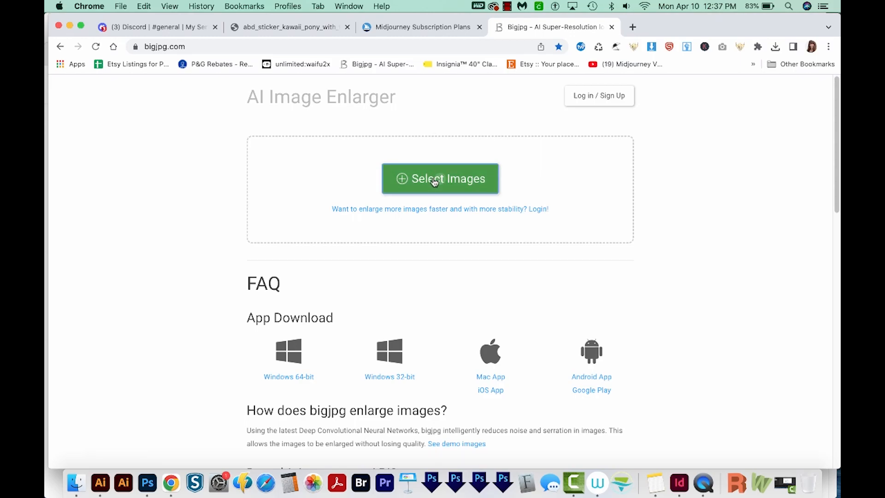
pyautogui.click(440, 178)
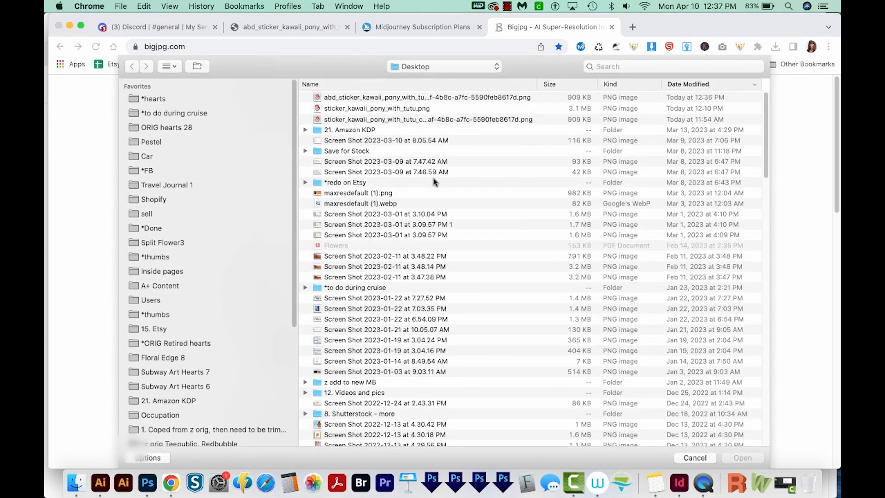
pyautogui.click(425, 96)
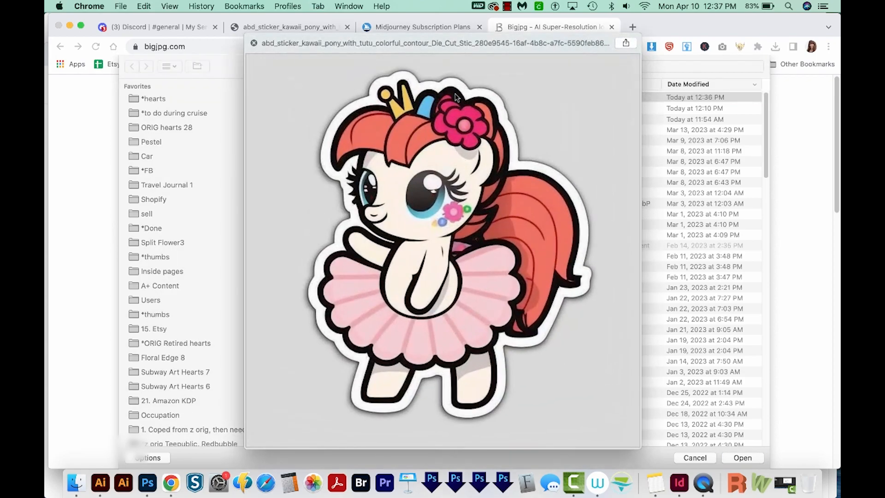
pyautogui.click(742, 458)
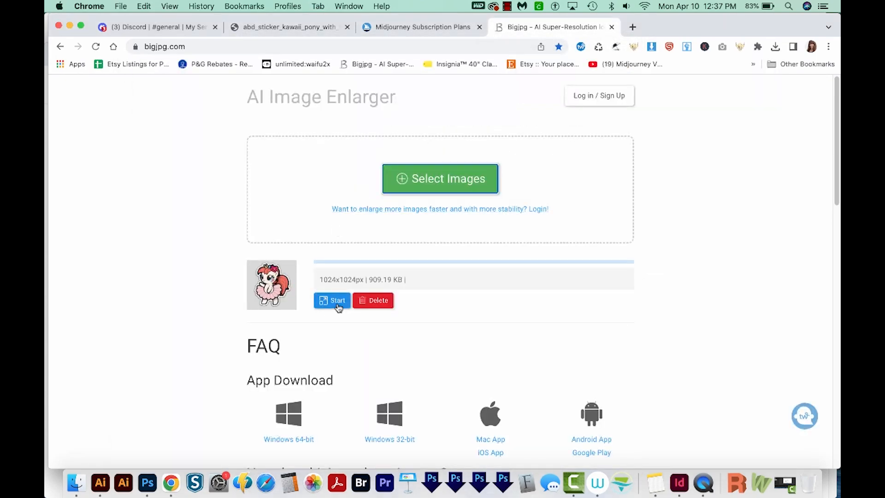
# - Start enlarging the pony image as artwork at 4x with medium noise reduction
pyautogui.click(337, 300)
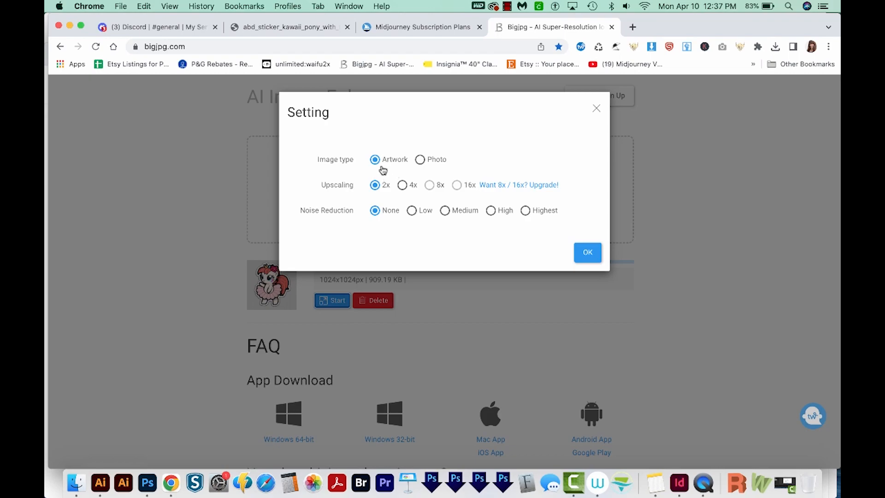
pyautogui.moveTo(420, 163)
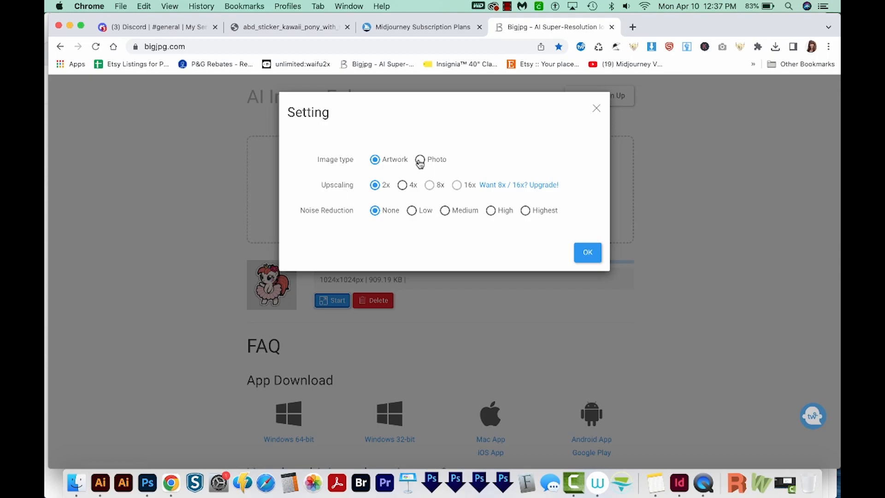
pyautogui.moveTo(396, 194)
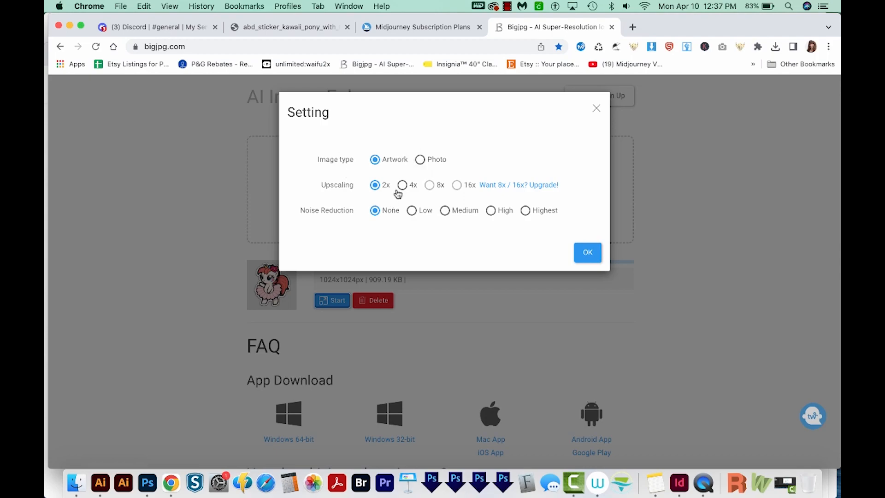
pyautogui.click(403, 184)
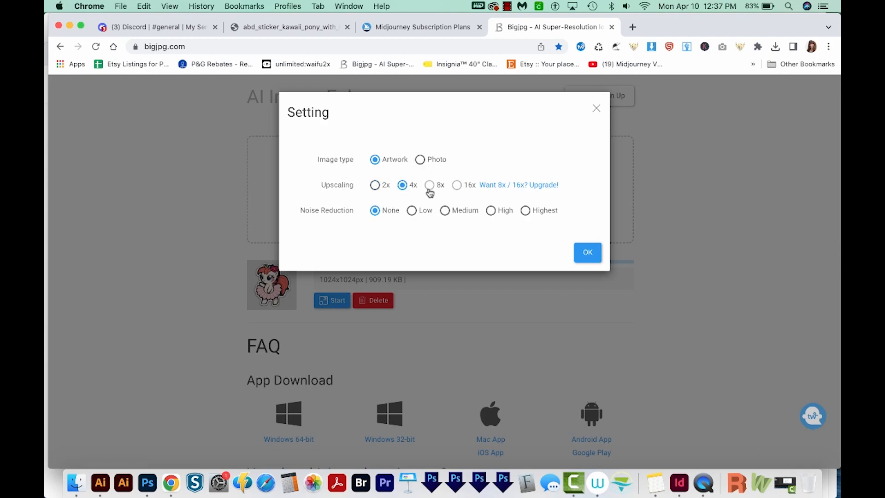
pyautogui.moveTo(532, 195)
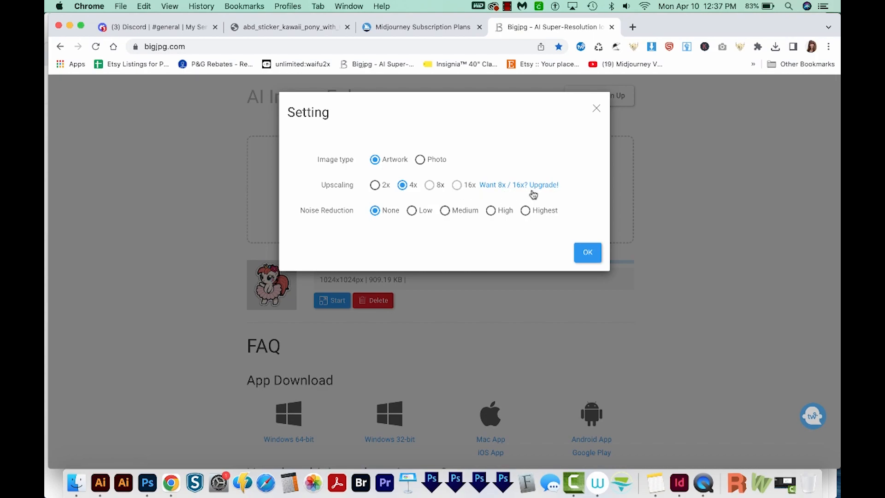
pyautogui.moveTo(354, 210)
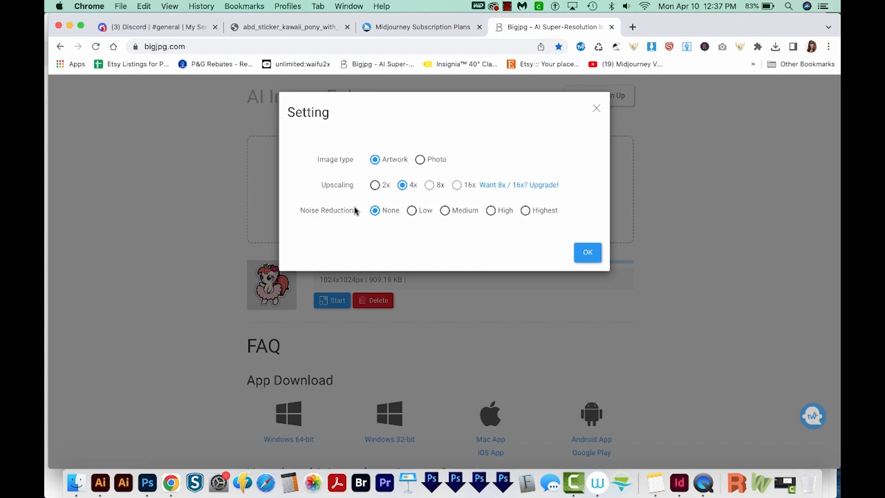
pyautogui.click(444, 210)
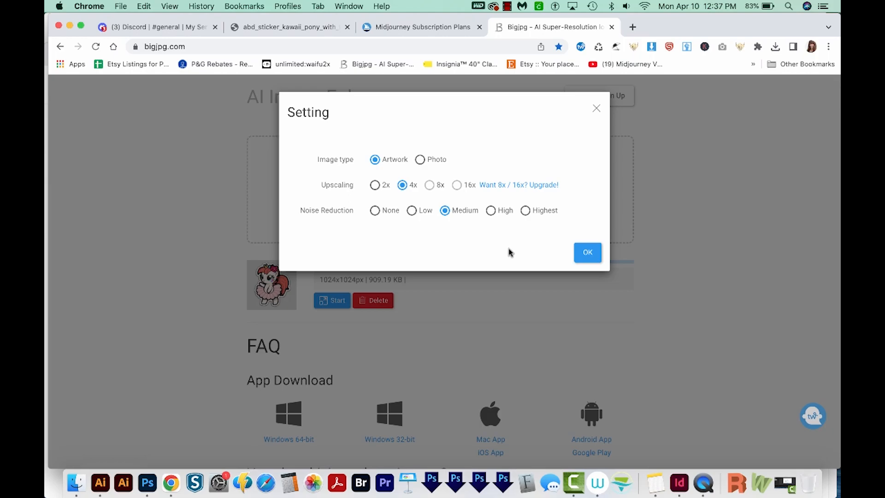
pyautogui.click(587, 252)
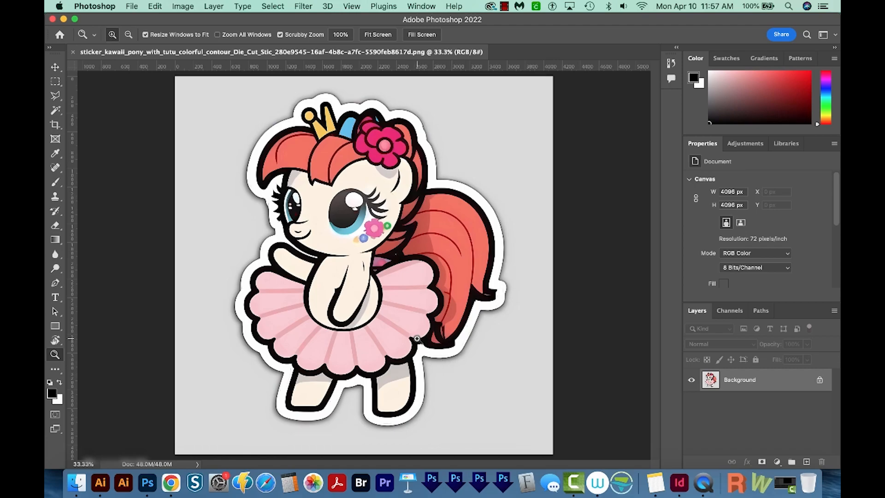
pyautogui.moveTo(403, 125)
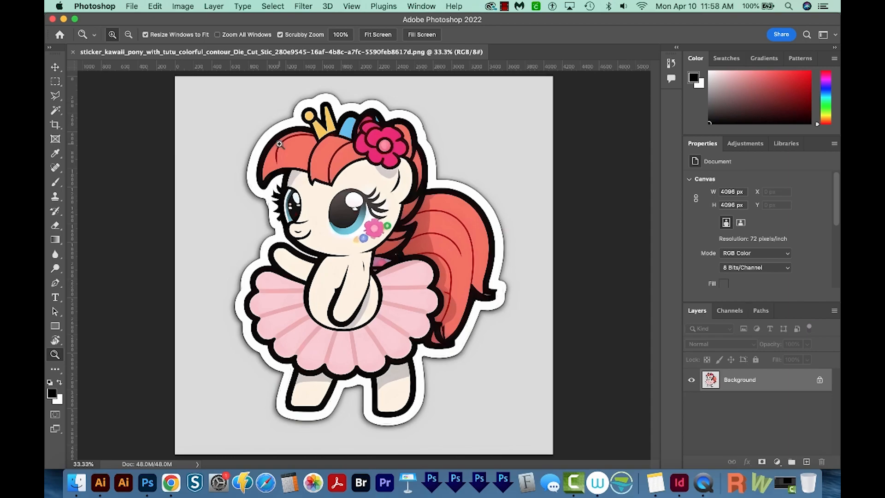
pyautogui.moveTo(302, 141)
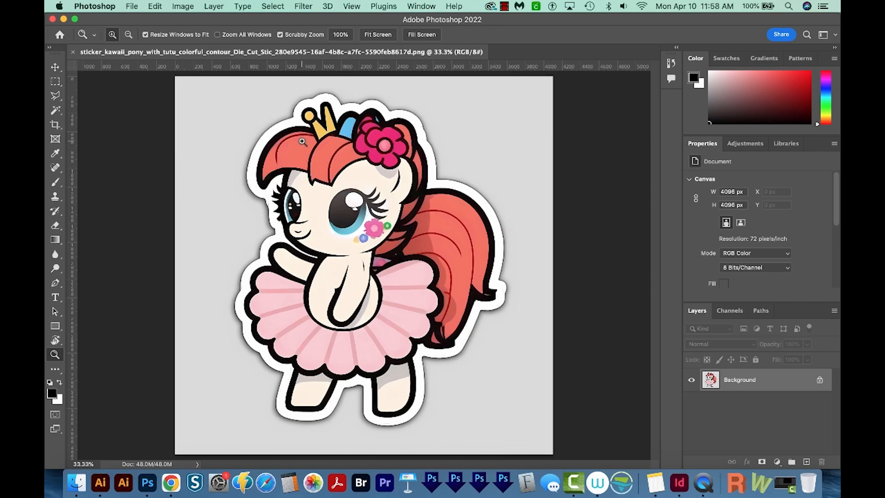
pyautogui.moveTo(263, 119)
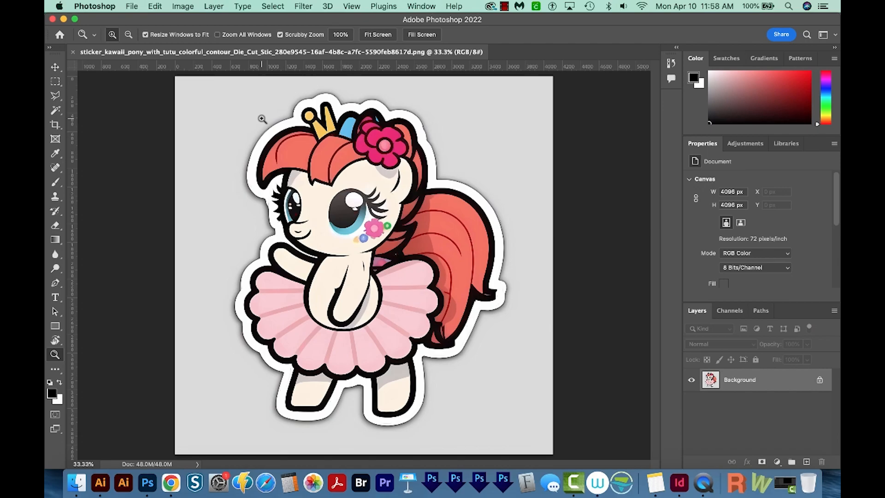
# - Select the grey background around the enlarged sticker with the Magic Wand
pyautogui.click(56, 110)
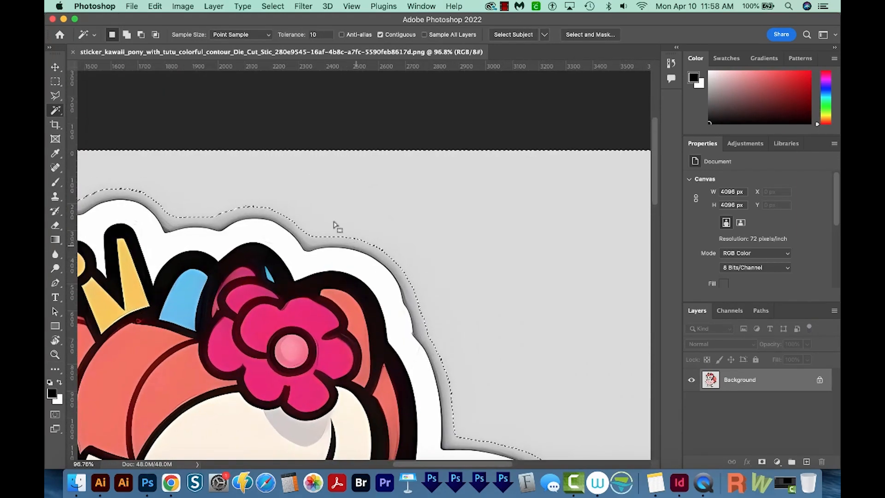
# - Expand the background selection by 10 and then 40 pixels via Select > Modify > Expand
pyautogui.click(273, 6)
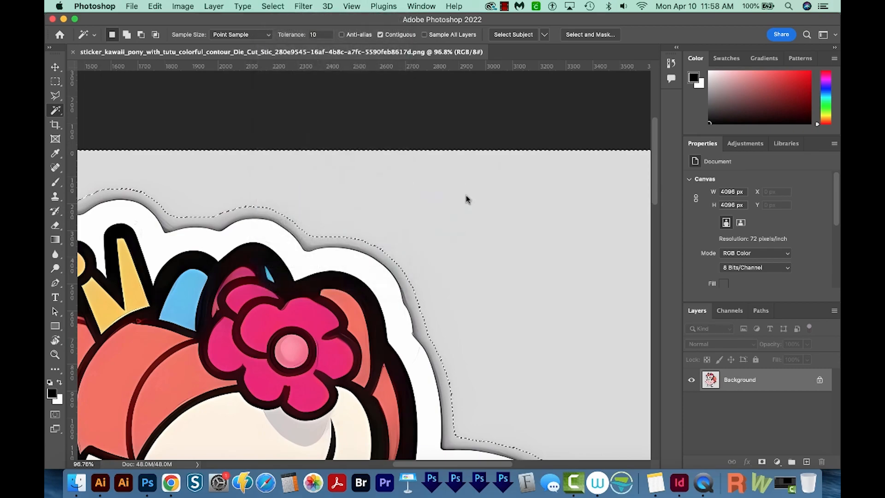
pyautogui.click(273, 7)
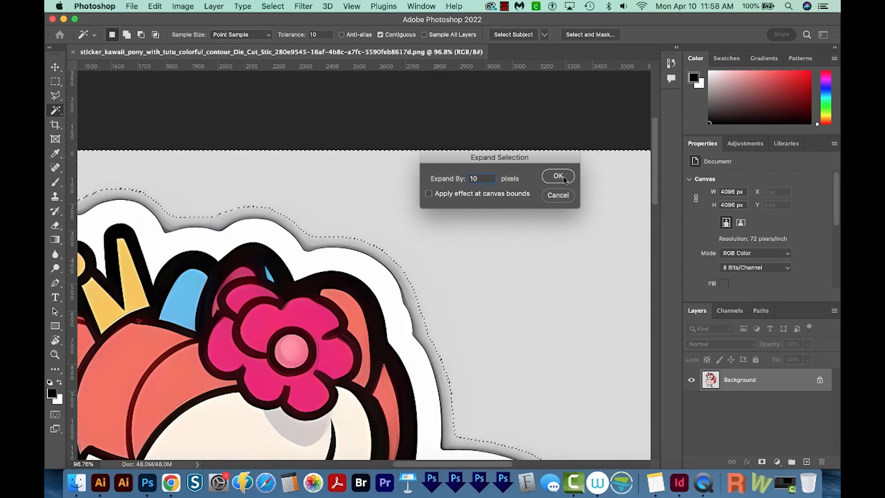
pyautogui.click(558, 176)
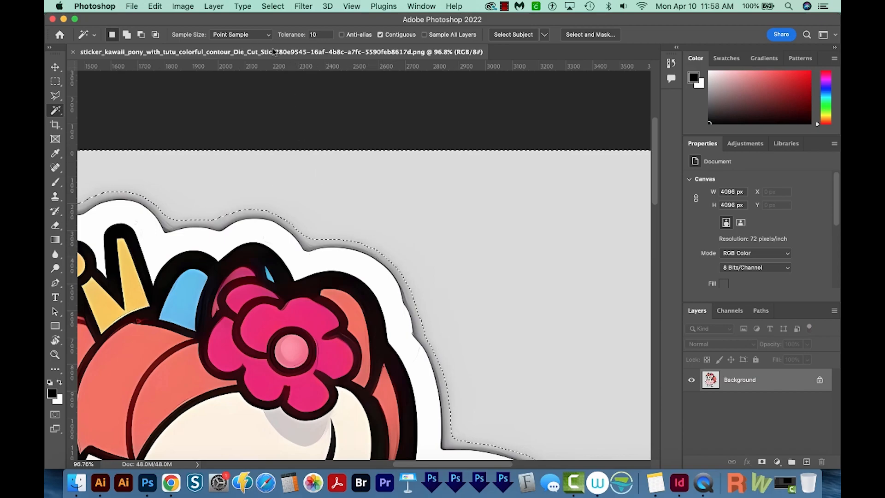
pyautogui.click(273, 6)
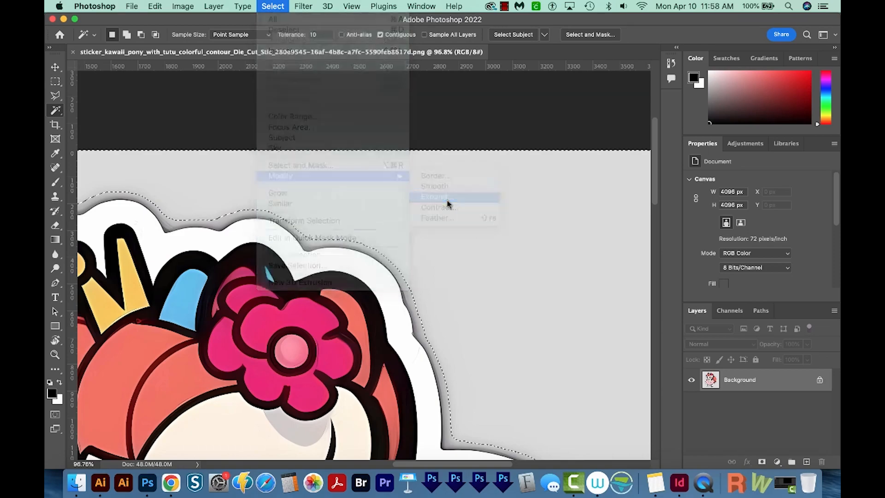
pyautogui.click(435, 197)
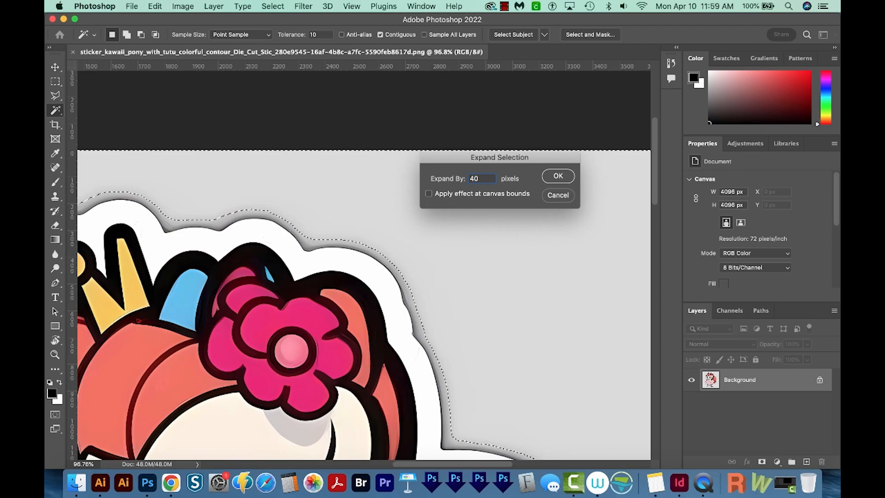
pyautogui.click(558, 175)
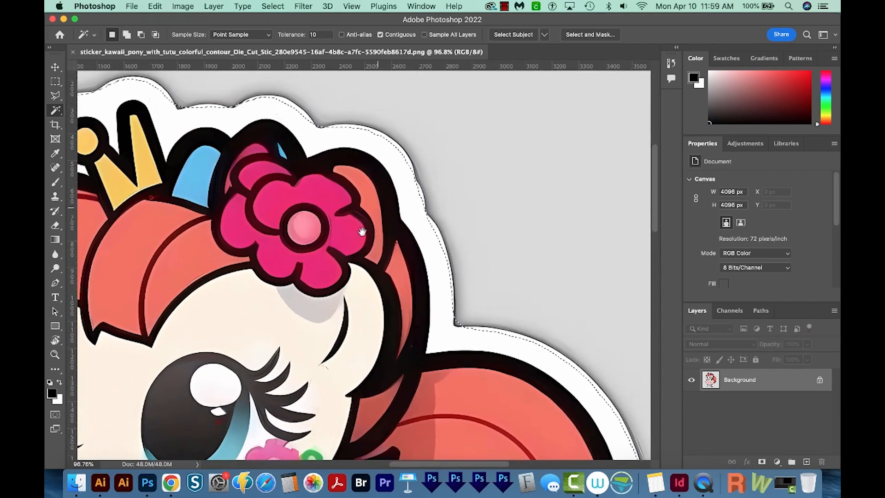
# - Expand the selection by 30 pixels so it sits inside the white sticker border
pyautogui.click(273, 7)
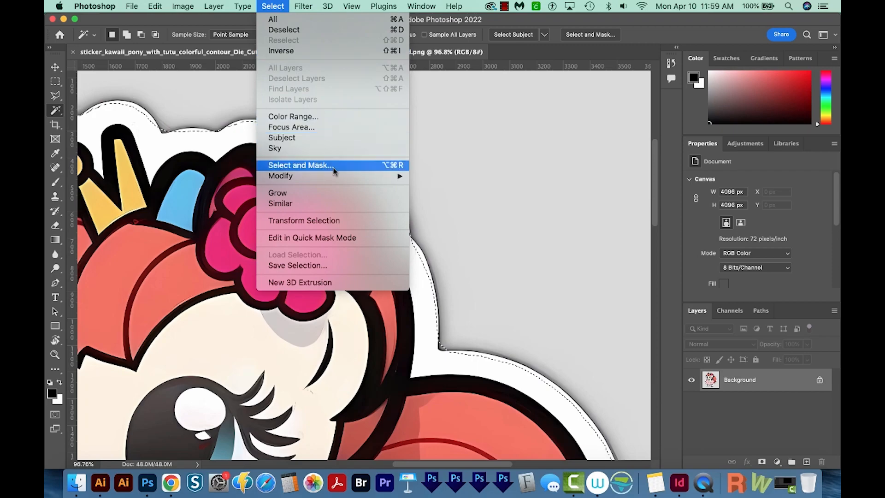
pyautogui.click(281, 175)
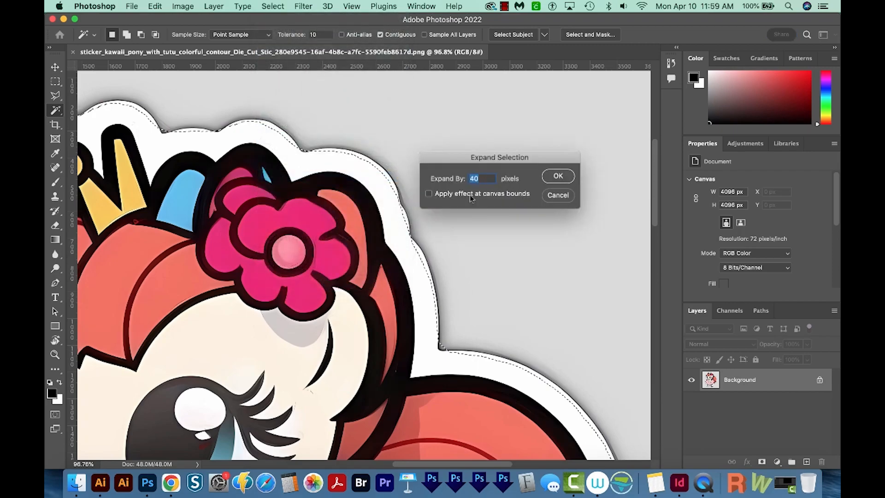
pyautogui.write('30')
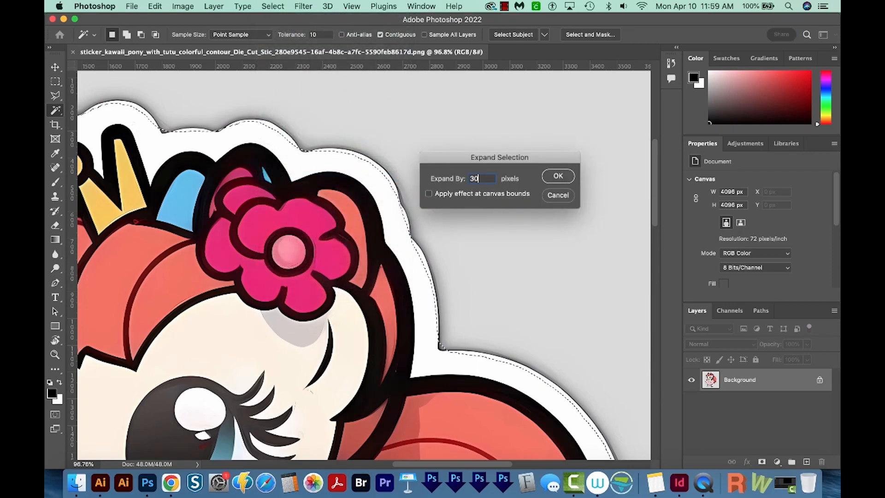
pyautogui.click(557, 176)
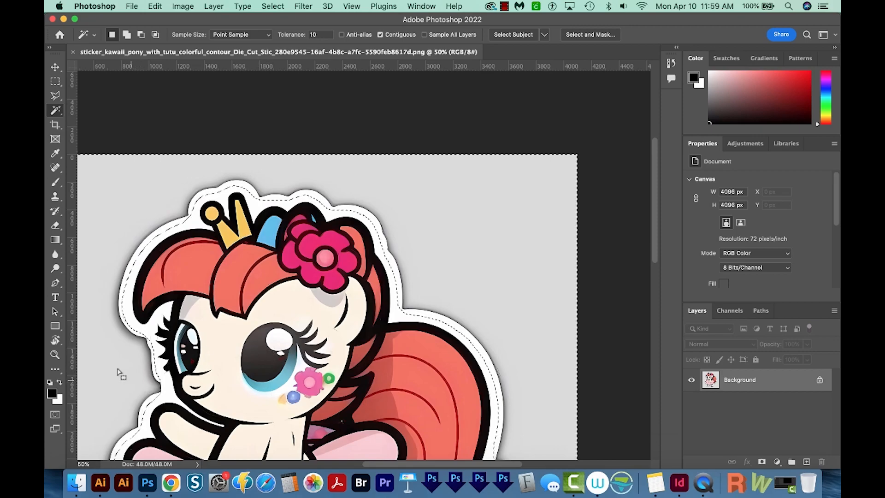
pyautogui.moveTo(52, 393)
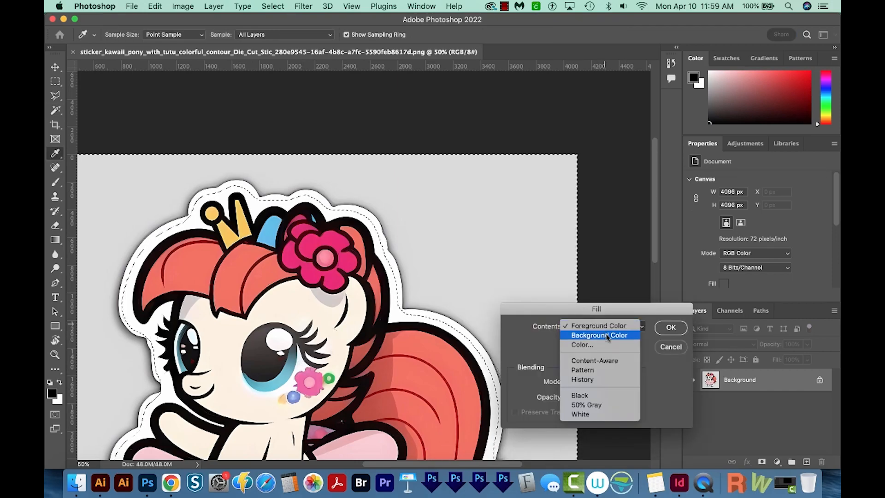
pyautogui.moveTo(582, 405)
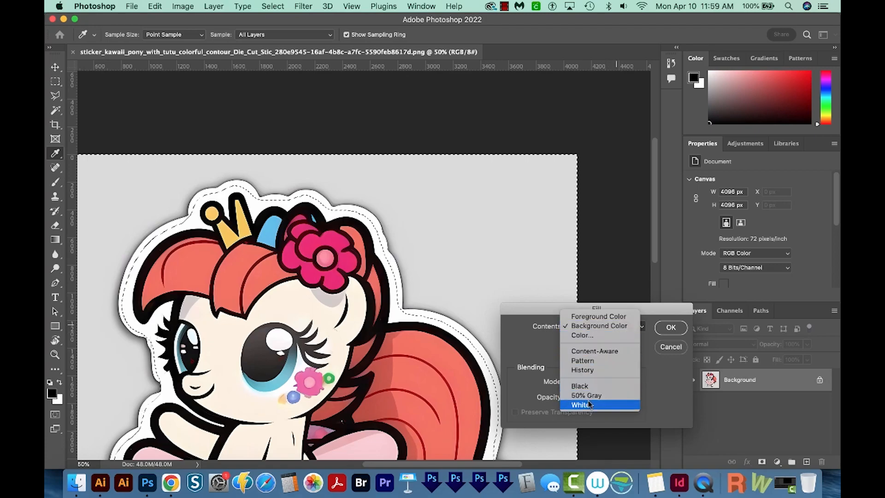
# - Fill the expanded background selection with solid white
pyautogui.click(581, 404)
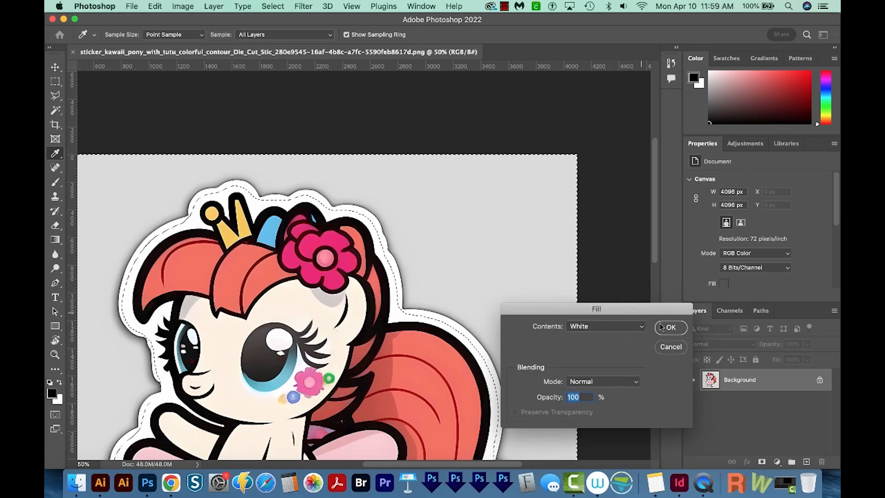
pyautogui.click(670, 328)
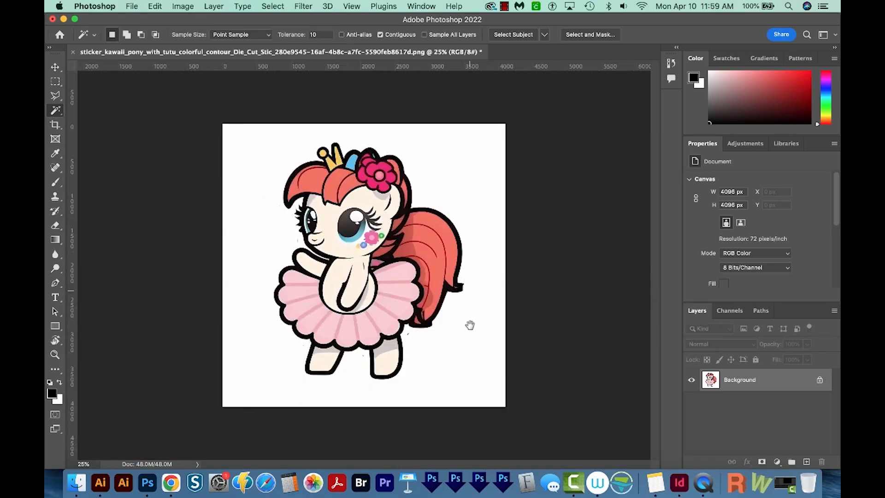
# - Erase stray marks on the white canvas near the tutu and eyelashes with the Eraser
pyautogui.click(54, 354)
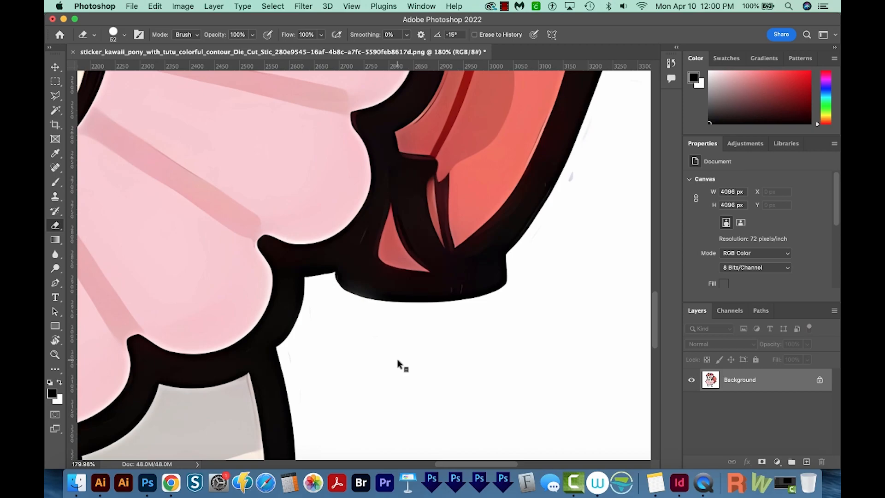
pyautogui.moveTo(531, 347)
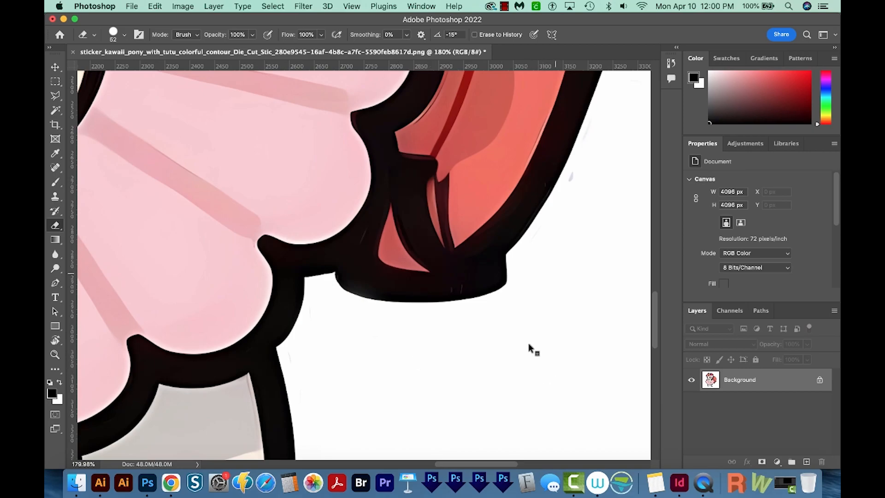
pyautogui.moveTo(601, 130)
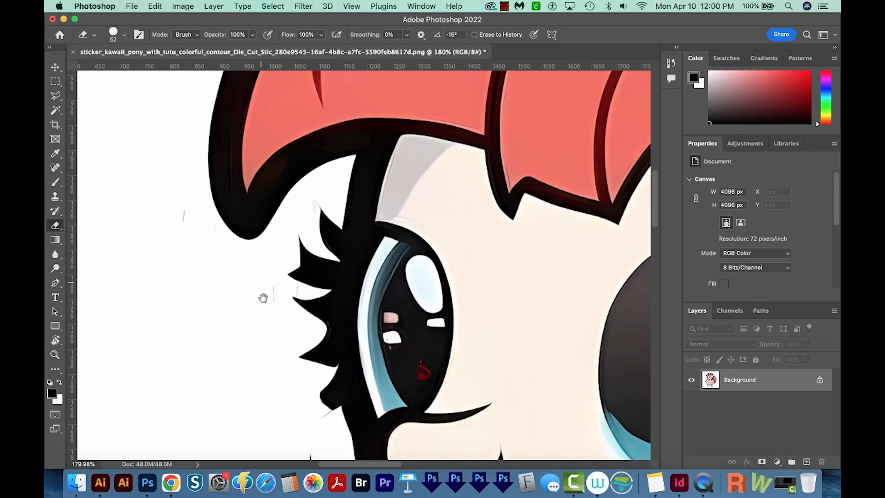
pyautogui.moveTo(313, 198)
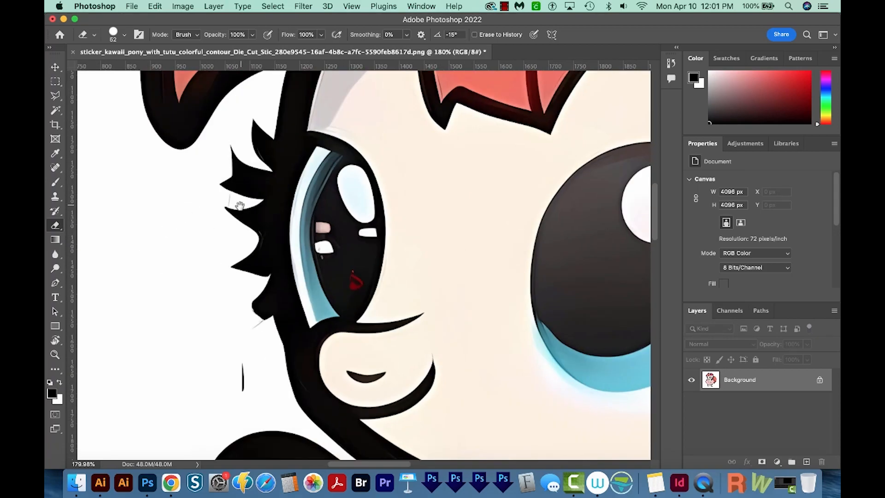
pyautogui.click(55, 354)
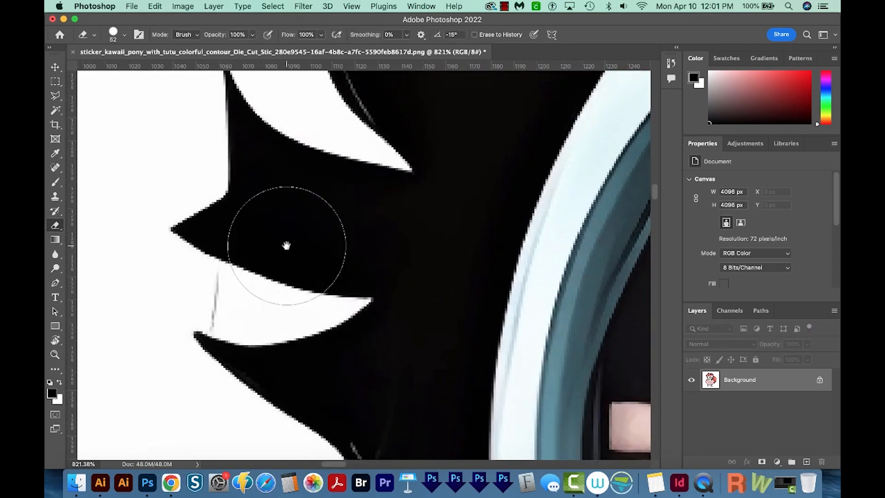
# - Save the pen path around the hair gap as Path 1 and load it as a selection
pyautogui.click(54, 283)
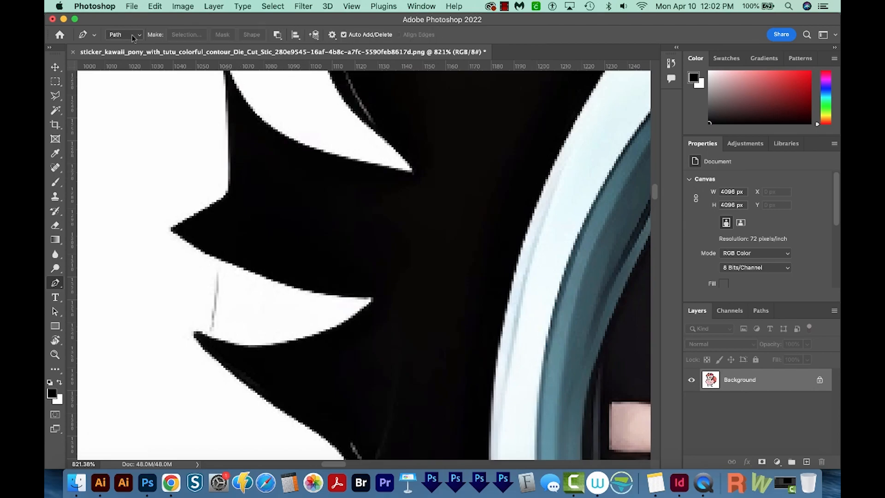
pyautogui.moveTo(205, 155)
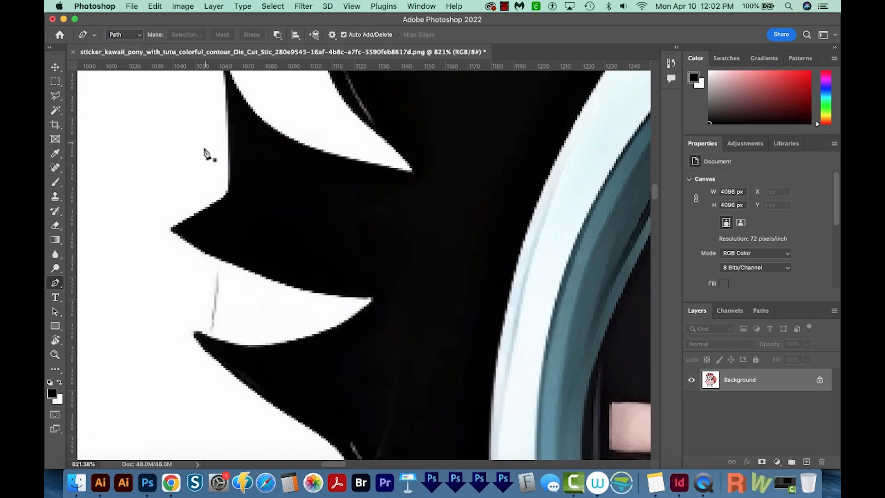
pyautogui.moveTo(300, 261)
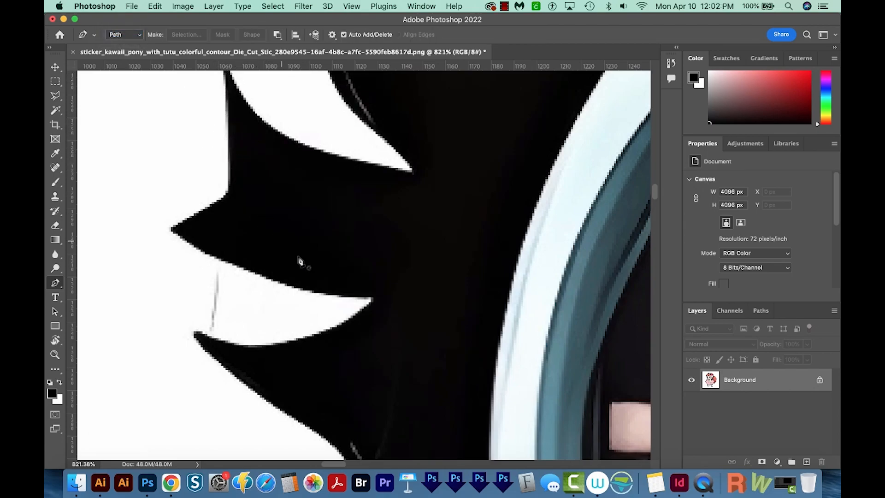
pyautogui.moveTo(228, 79)
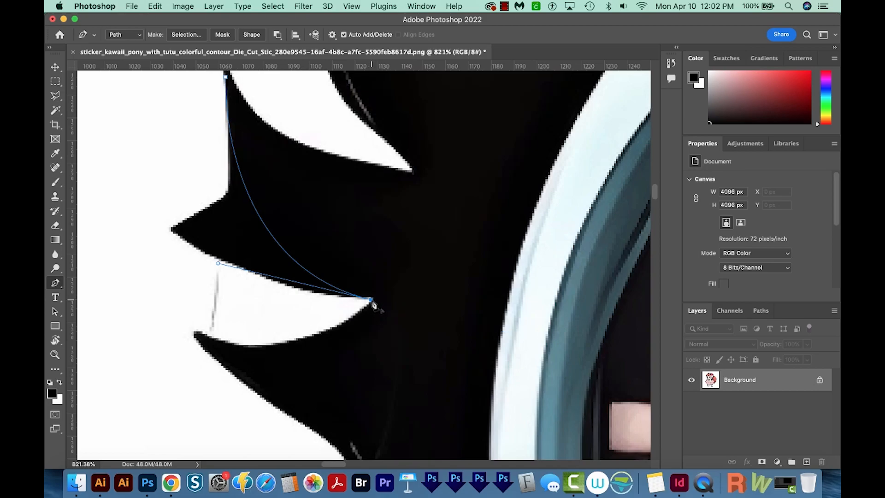
pyautogui.moveTo(182, 328)
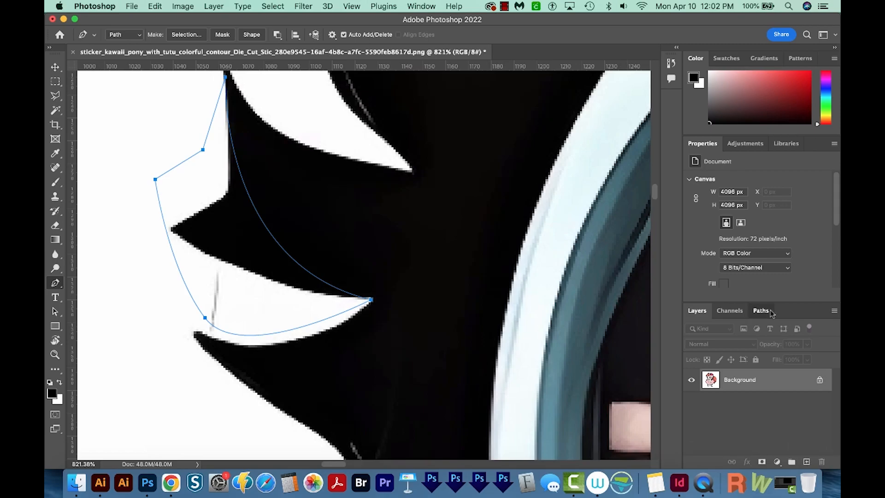
pyautogui.click(761, 311)
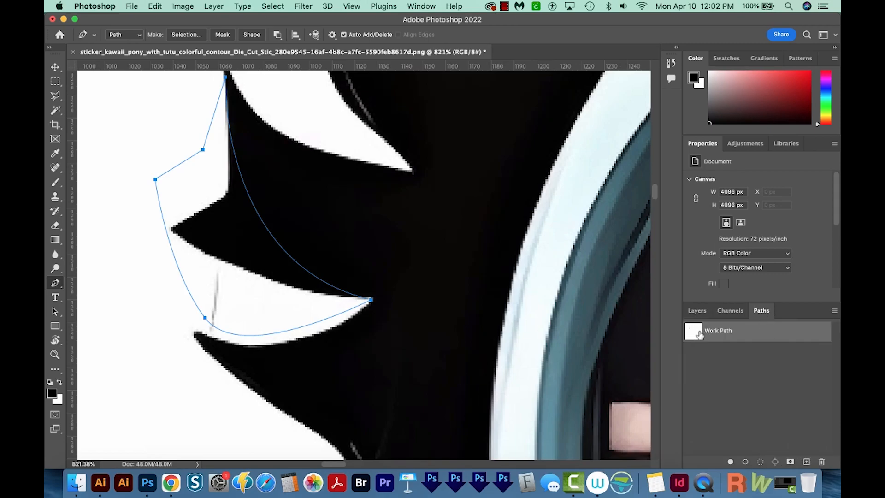
pyautogui.doubleClick(718, 330)
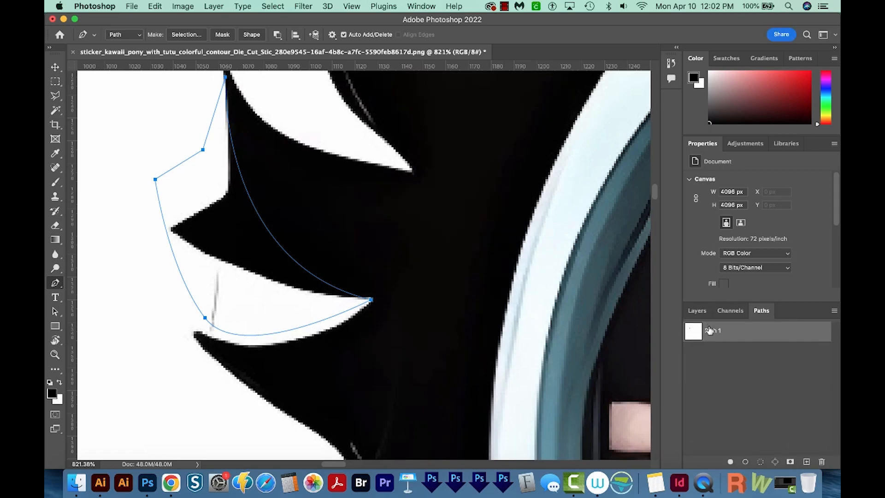
pyautogui.click(713, 331)
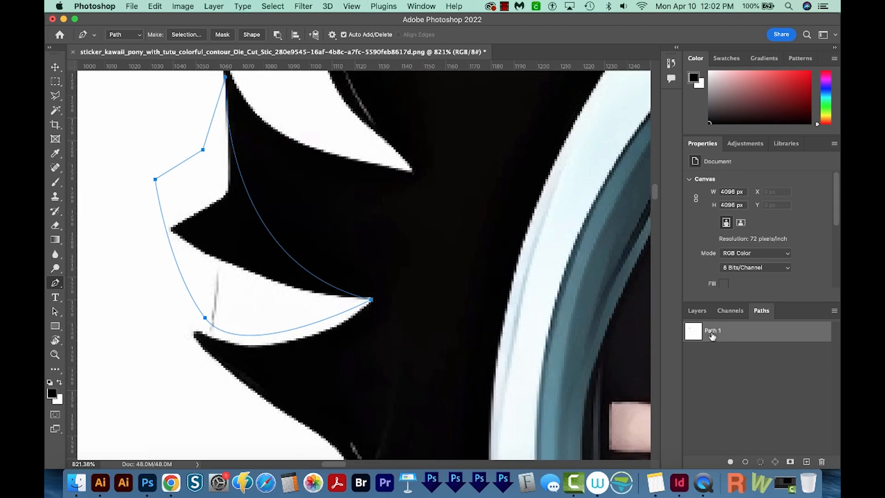
pyautogui.moveTo(692, 338)
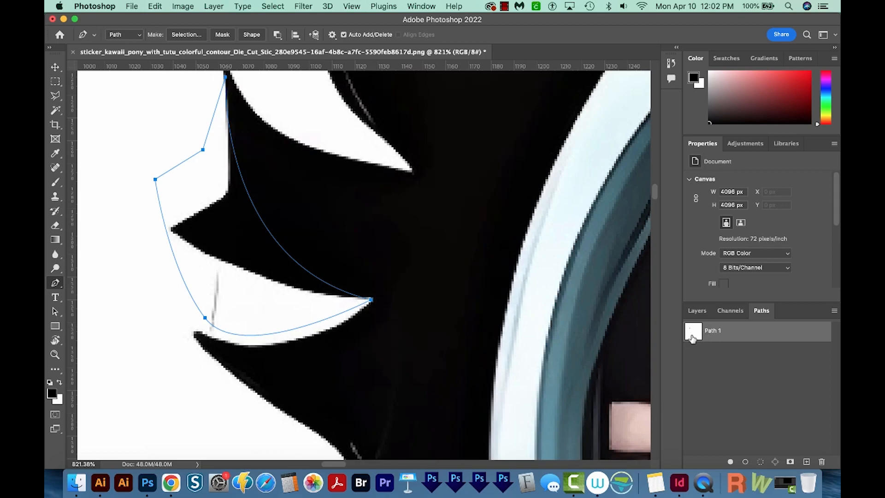
pyautogui.click(692, 330)
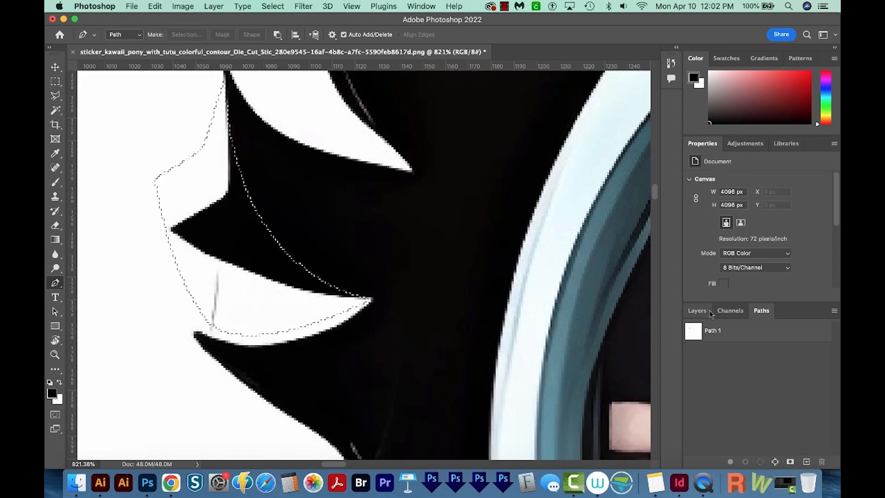
# - Fill the path-based selection beside the eyelashes with white to remove the stray line
pyautogui.click(697, 310)
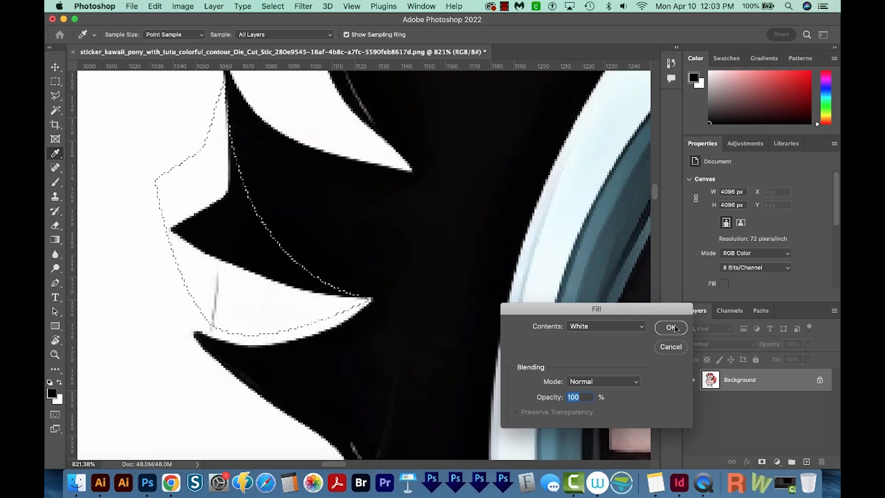
pyautogui.click(670, 328)
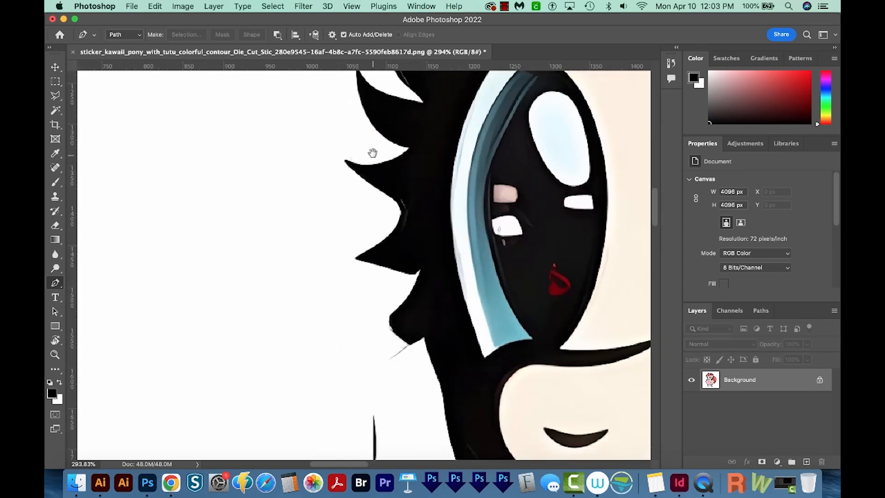
# - Erase the stray thin line beside the pony's dark mane with a small Eraser brush
pyautogui.click(55, 225)
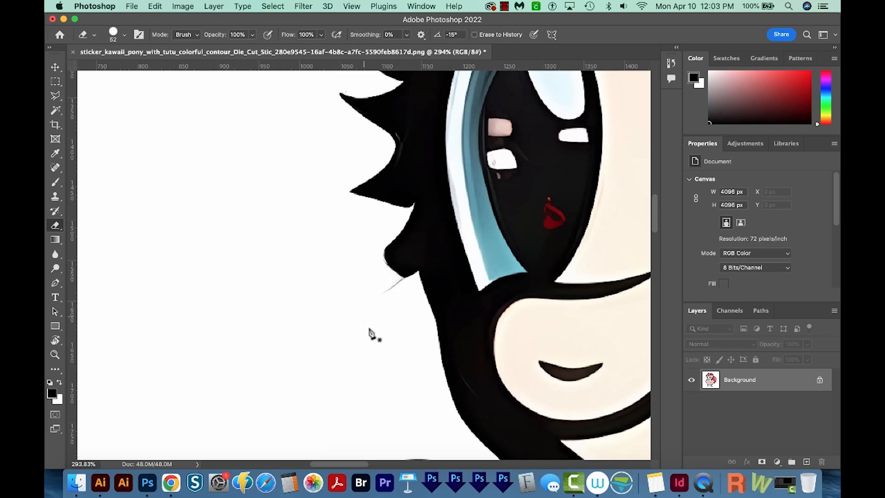
pyautogui.moveTo(383, 307)
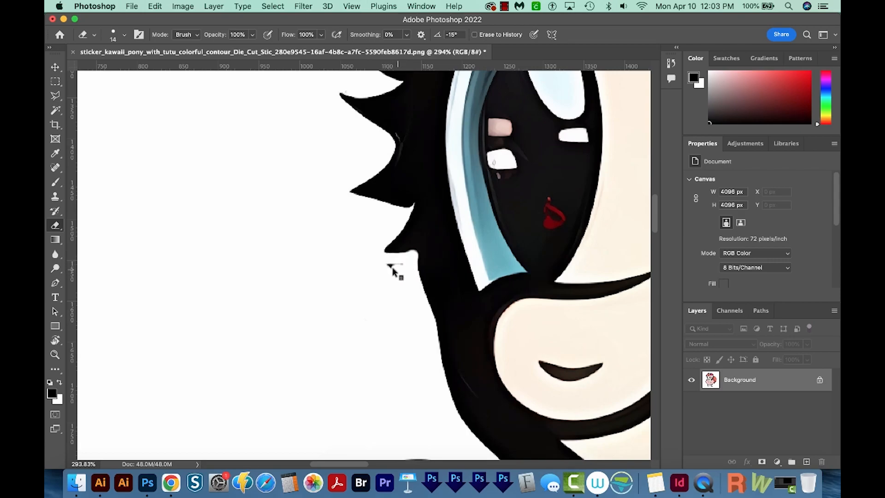
pyautogui.moveTo(405, 280)
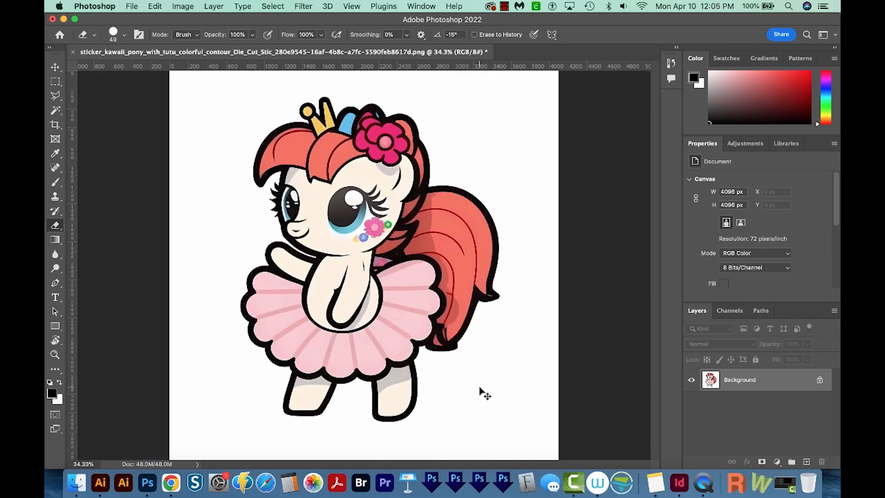
# - Fill the area outside the pony's black outline with solid white
pyautogui.click(55, 111)
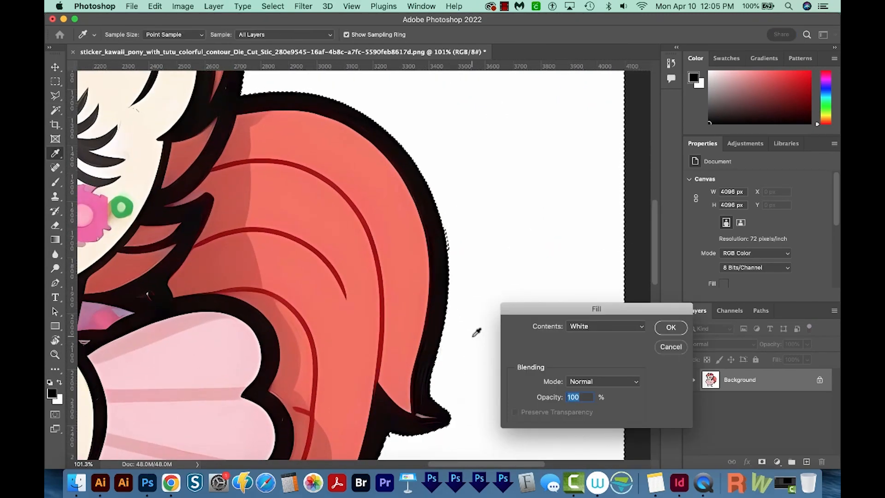
pyautogui.click(670, 327)
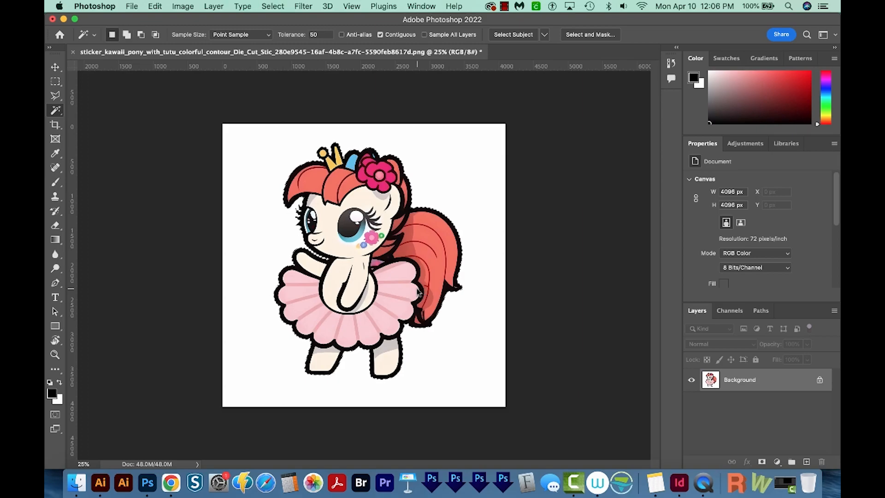
# - Remove the white background with the Magic Wand, leaving the pony on transparent Layer 1
pyautogui.click(417, 291)
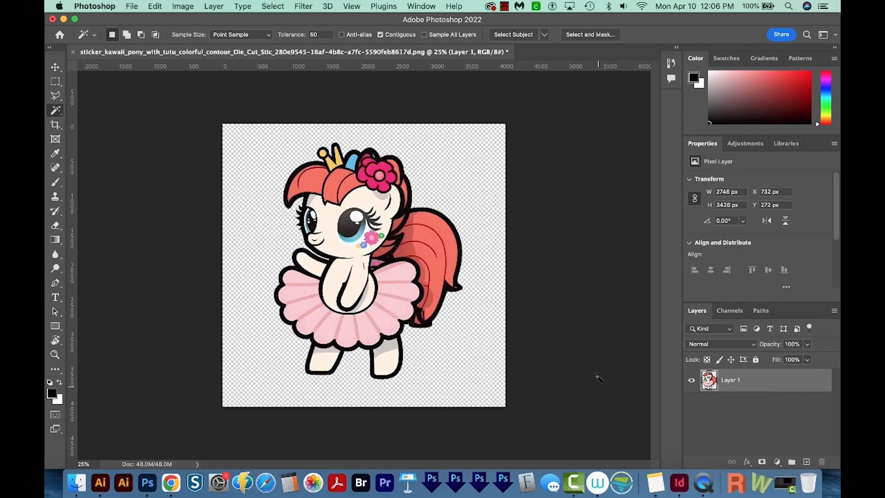
pyautogui.moveTo(421, 378)
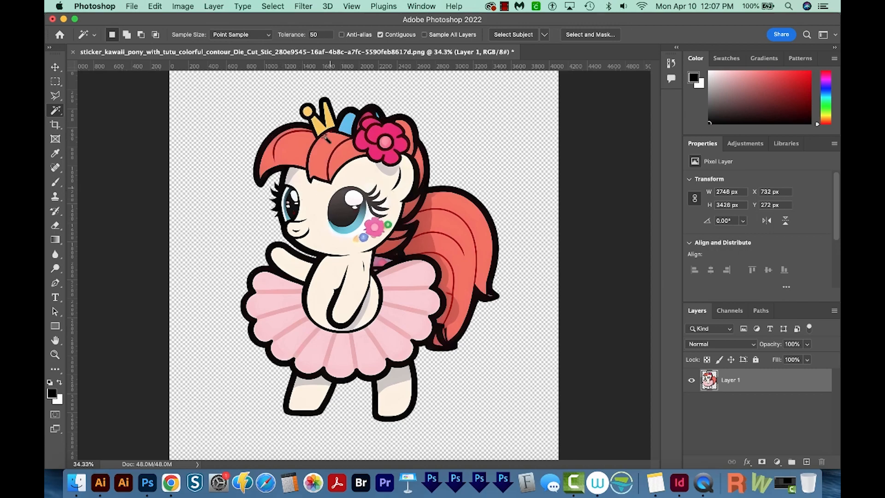
# - Crop the canvas tightly to the pony's edges, cutting away the empty transparent margins
pyautogui.click(54, 125)
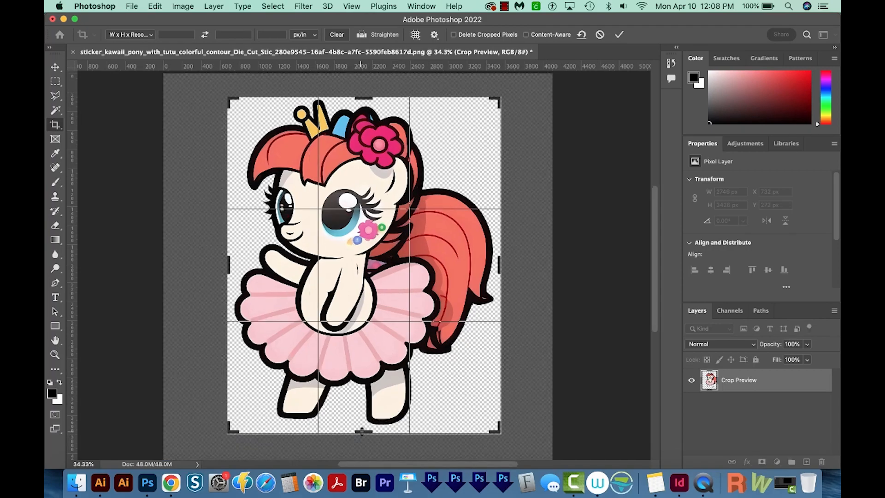
pyautogui.click(618, 34)
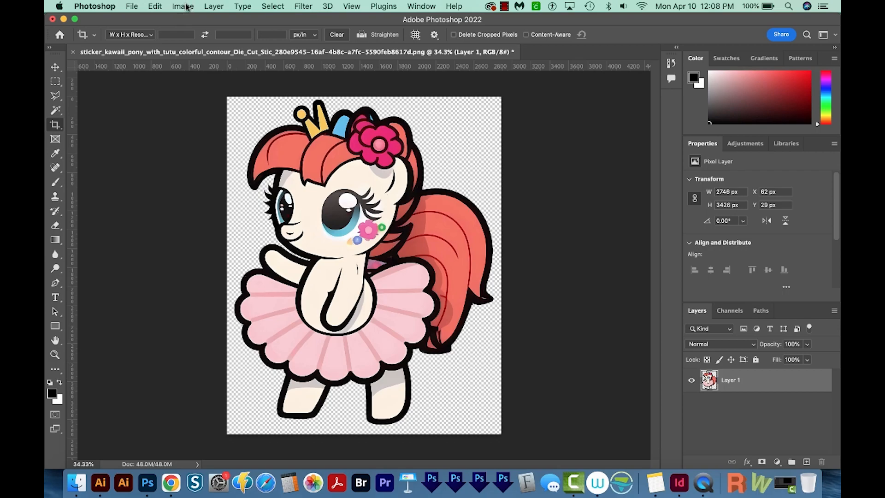
# - Set Image Size to inches, Resample off, 300 pixels/inch, keeping 2887 × 3553 px
pyautogui.click(182, 7)
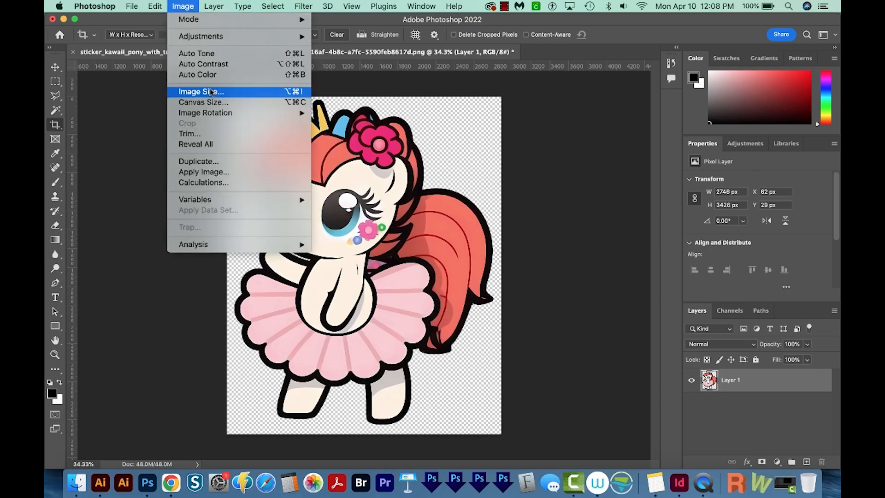
pyautogui.click(201, 91)
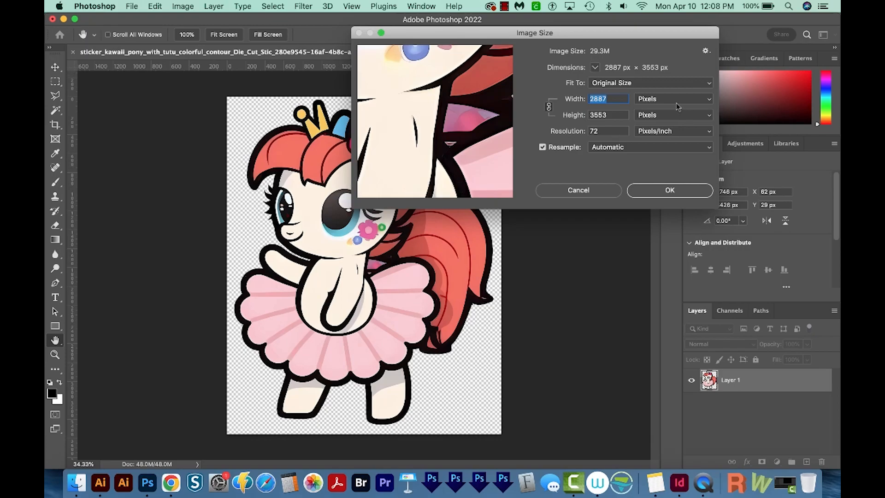
pyautogui.click(673, 99)
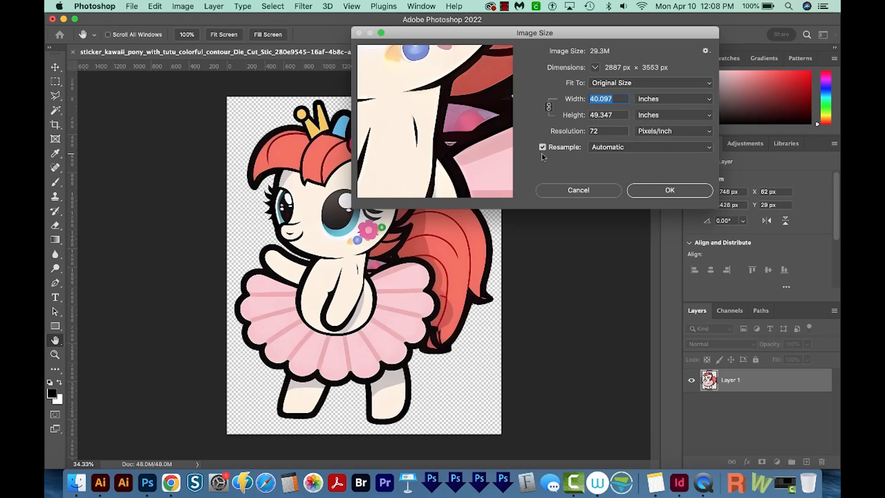
pyautogui.click(542, 146)
pyautogui.write('300')
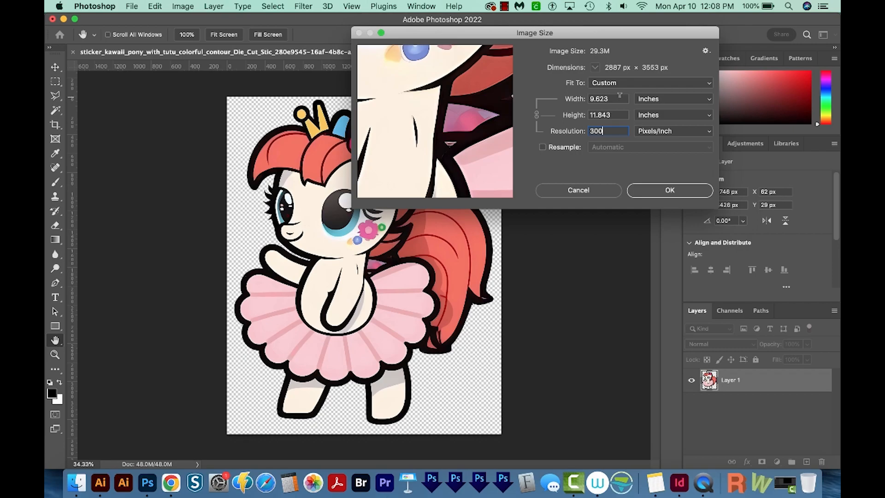
pyautogui.moveTo(607, 99)
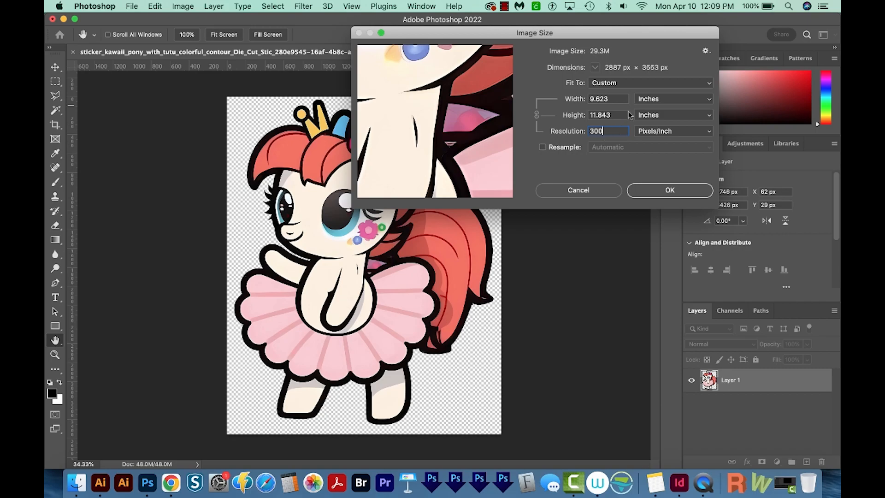
pyautogui.click(669, 190)
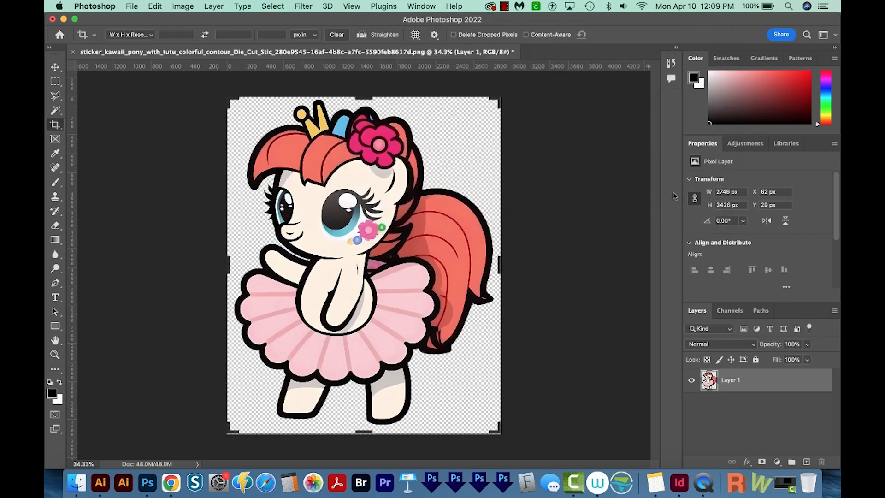
pyautogui.click(54, 354)
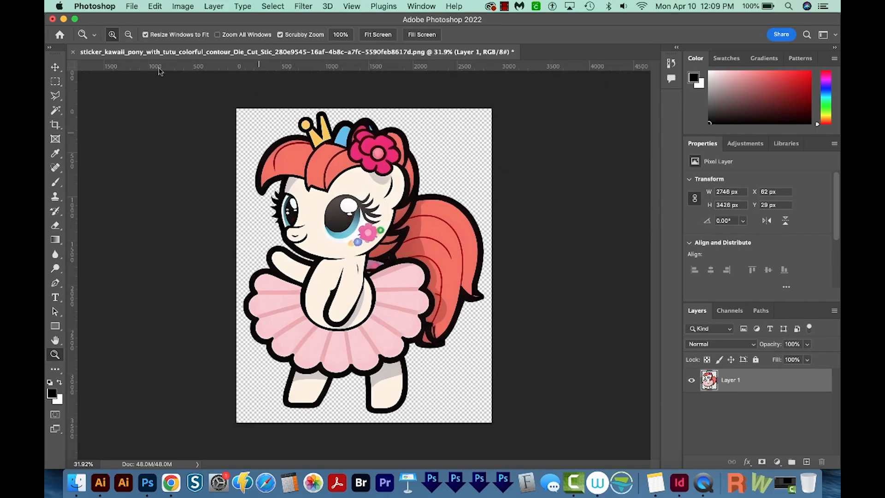
# - Export As a PNG with transparency and save it to the Downloads folder
pyautogui.click(132, 6)
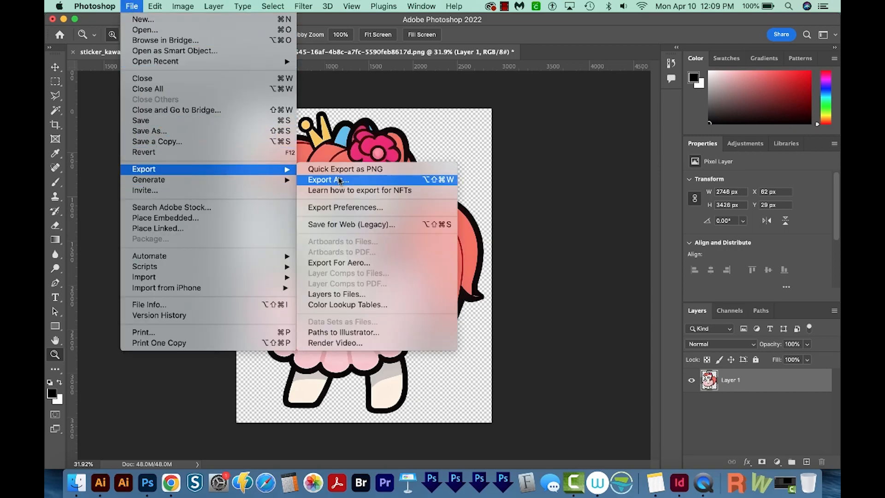
pyautogui.click(327, 180)
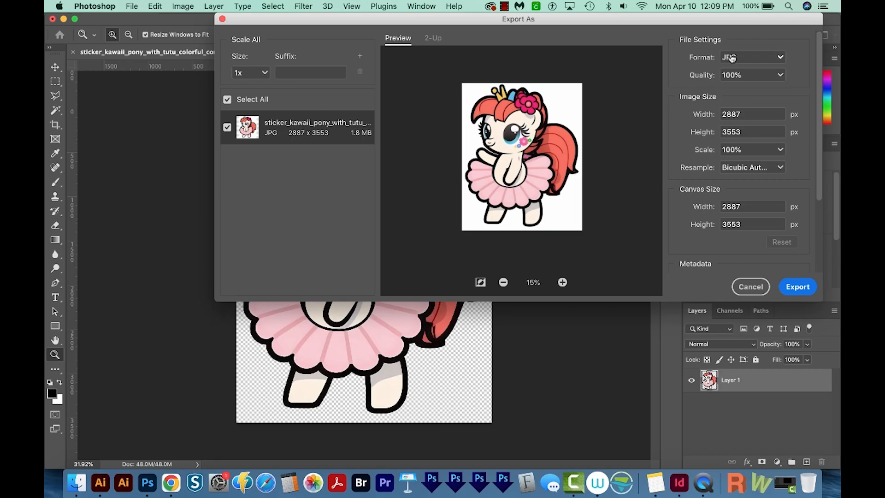
pyautogui.click(751, 57)
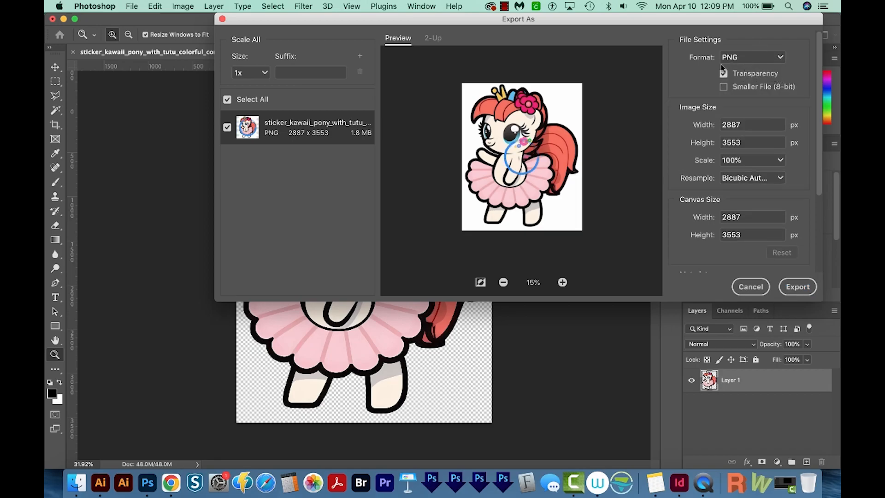
pyautogui.click(725, 74)
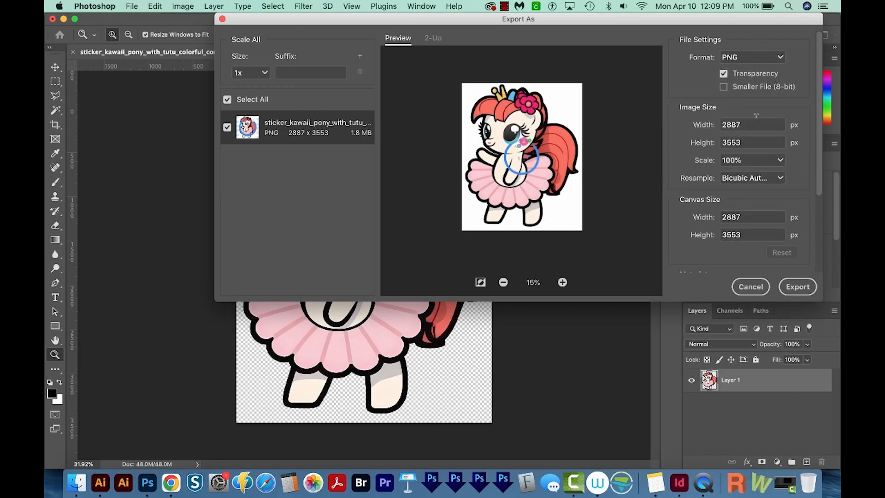
pyautogui.click(796, 285)
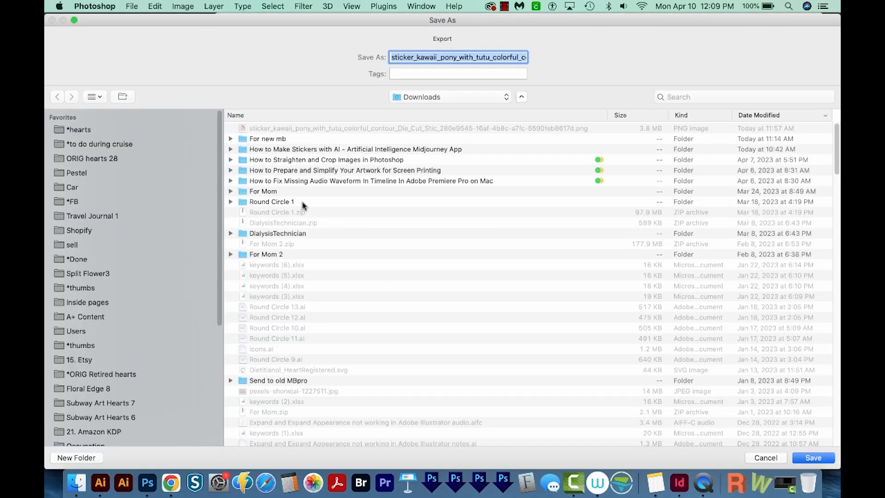
pyautogui.click(813, 457)
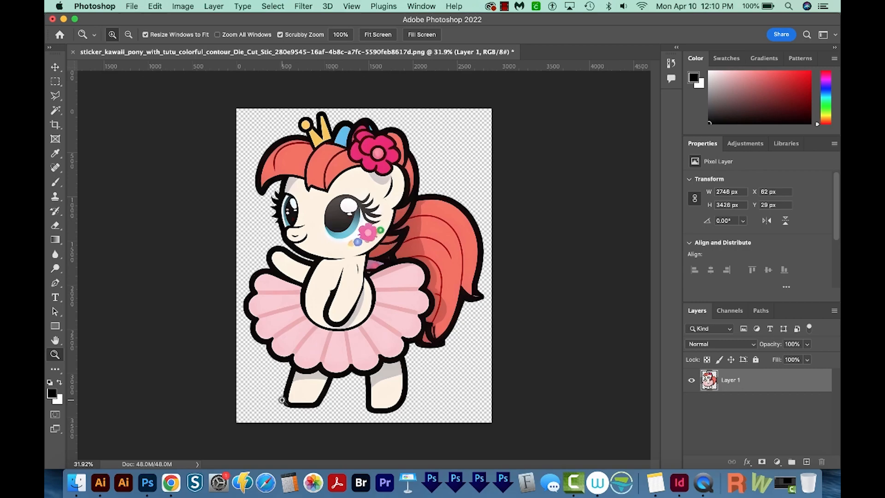
pyautogui.moveTo(347, 318)
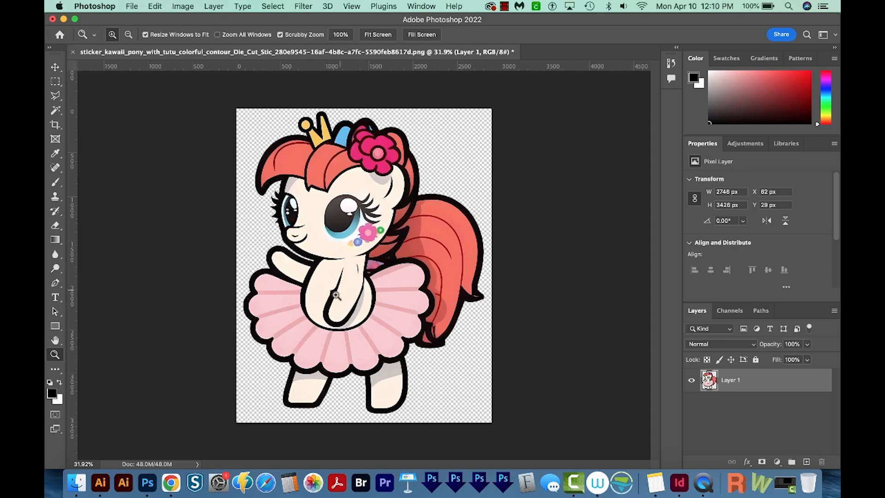
pyautogui.moveTo(460, 357)
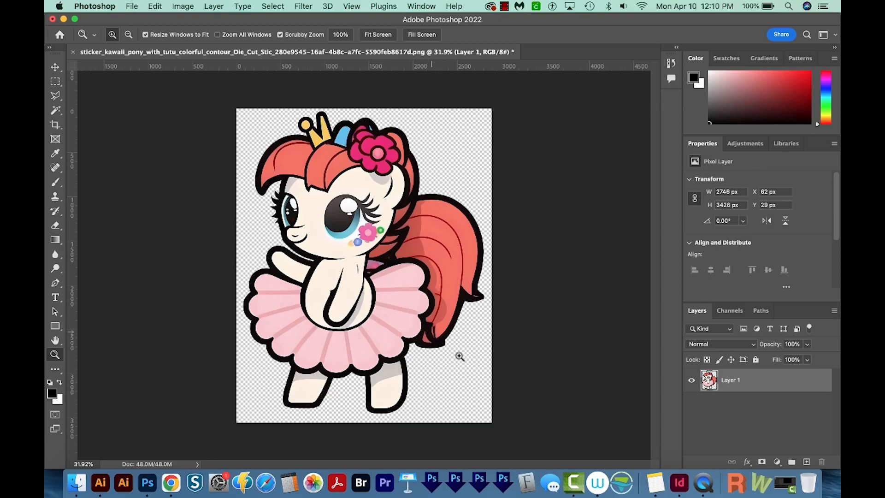
pyautogui.moveTo(437, 368)
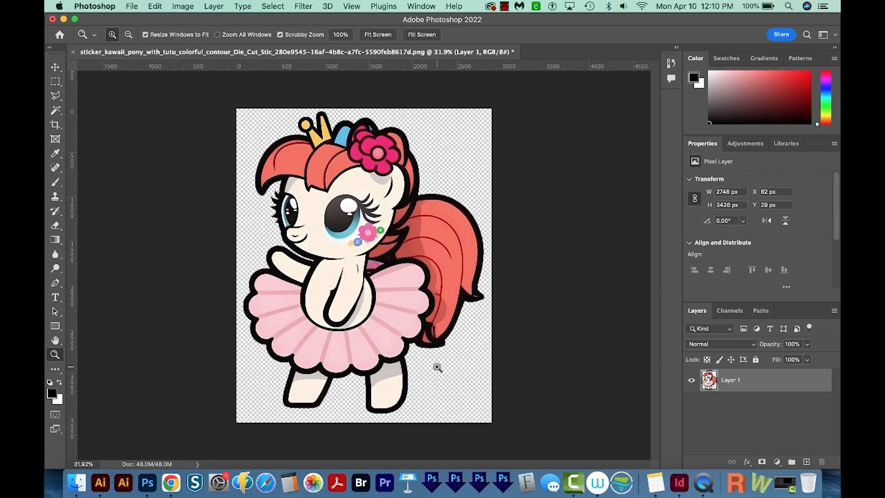